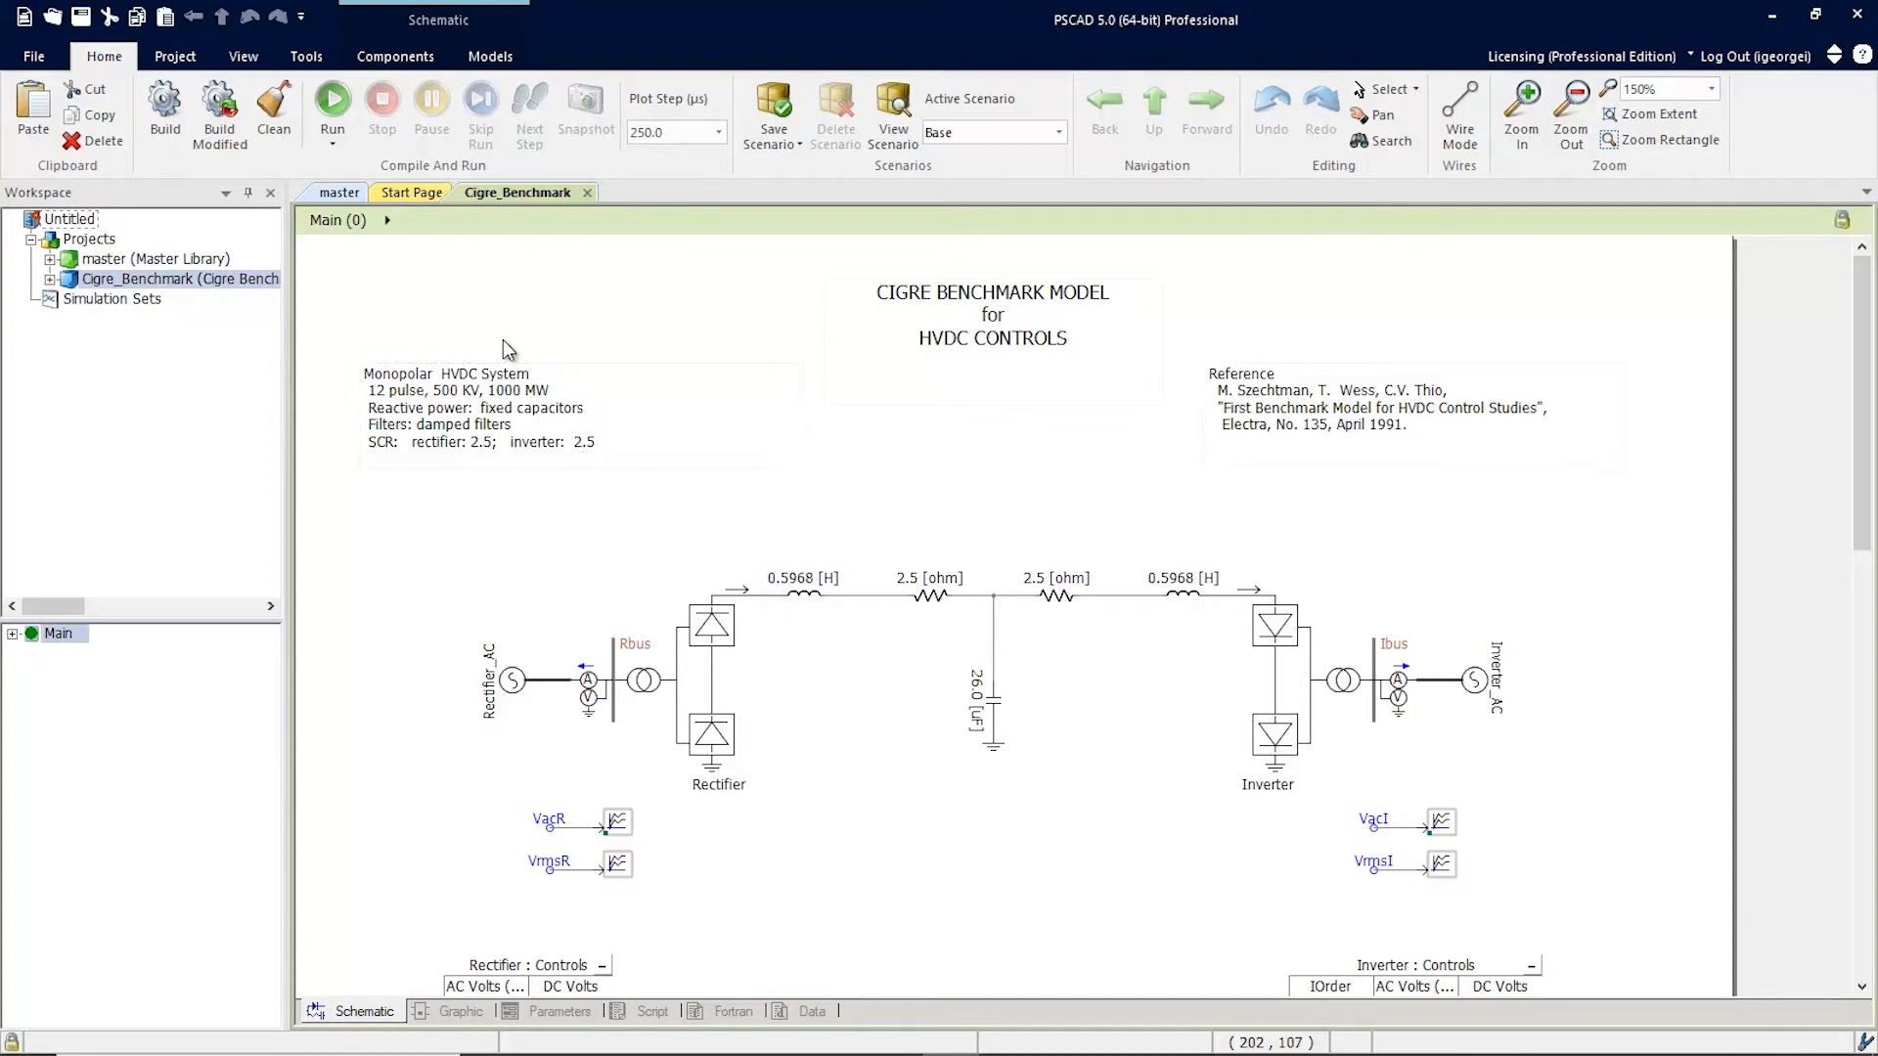
# Show the Bookmarks pane from the View tab's Panes list
pyautogui.click(242, 56)
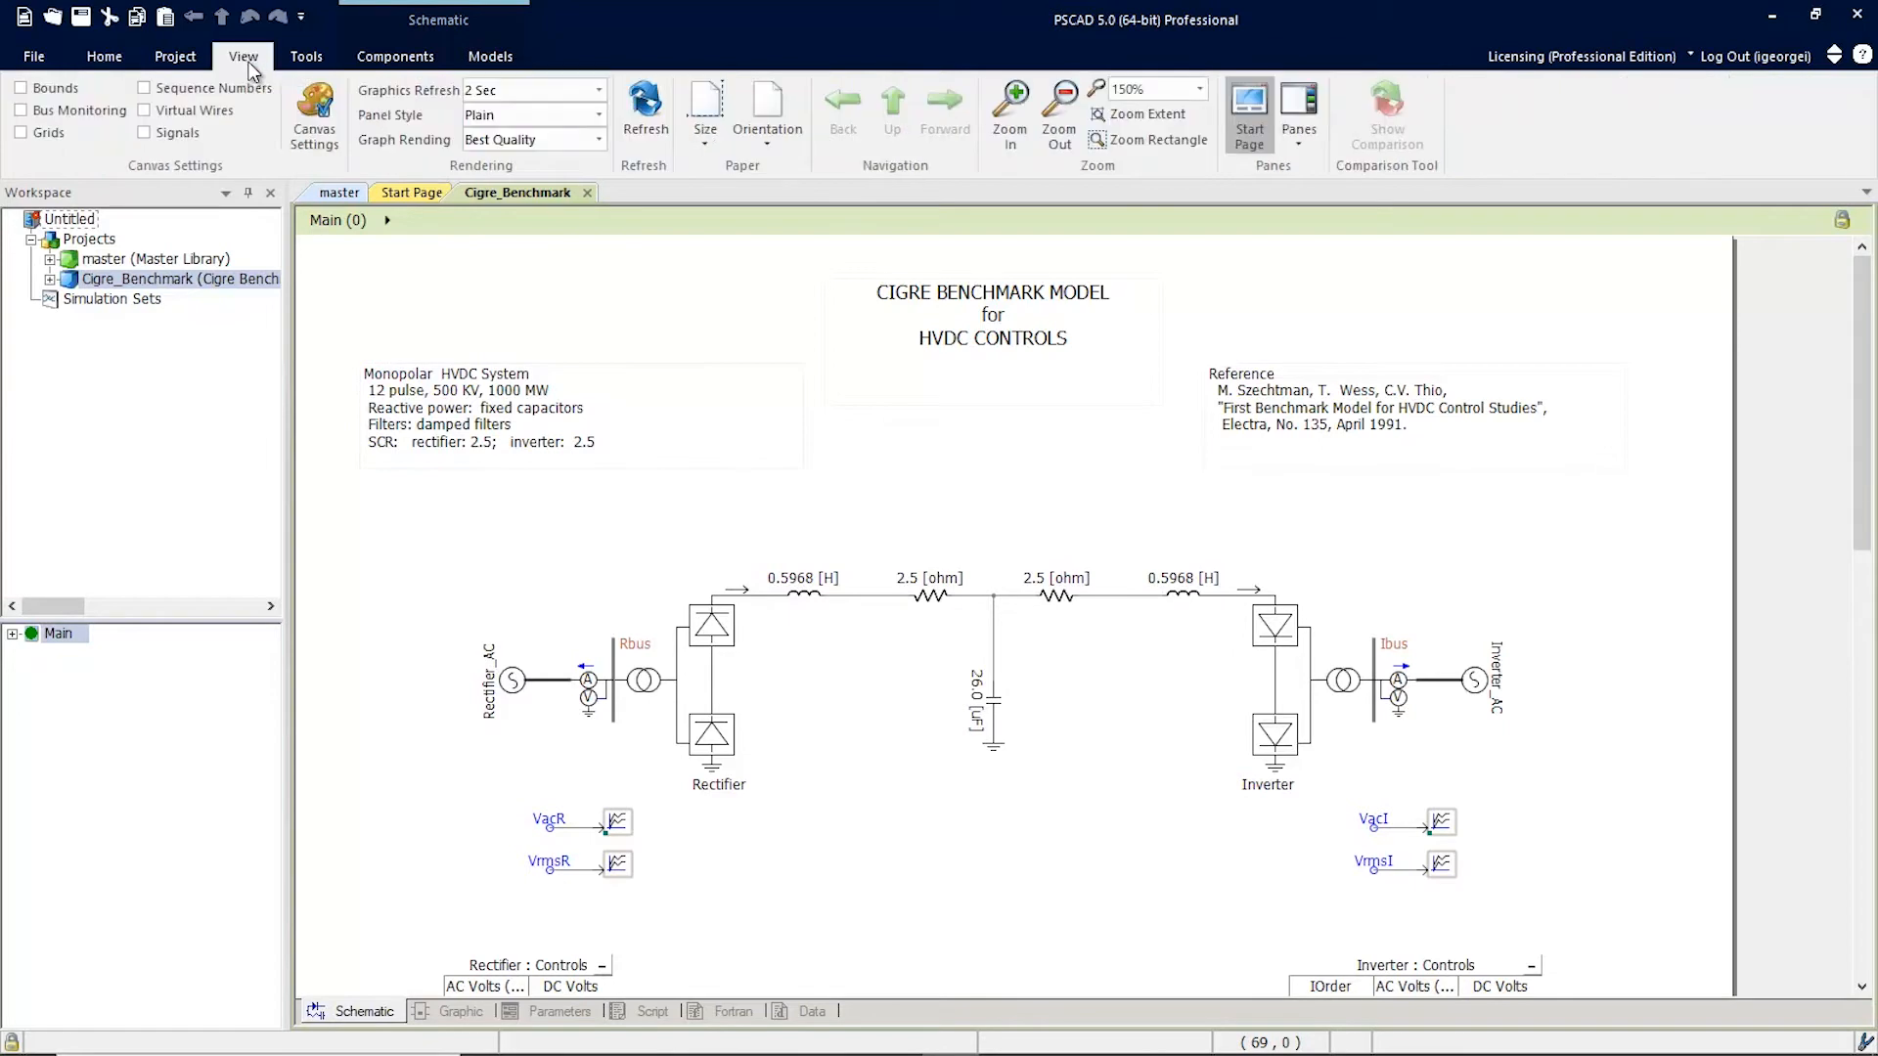
pyautogui.moveTo(1298, 115)
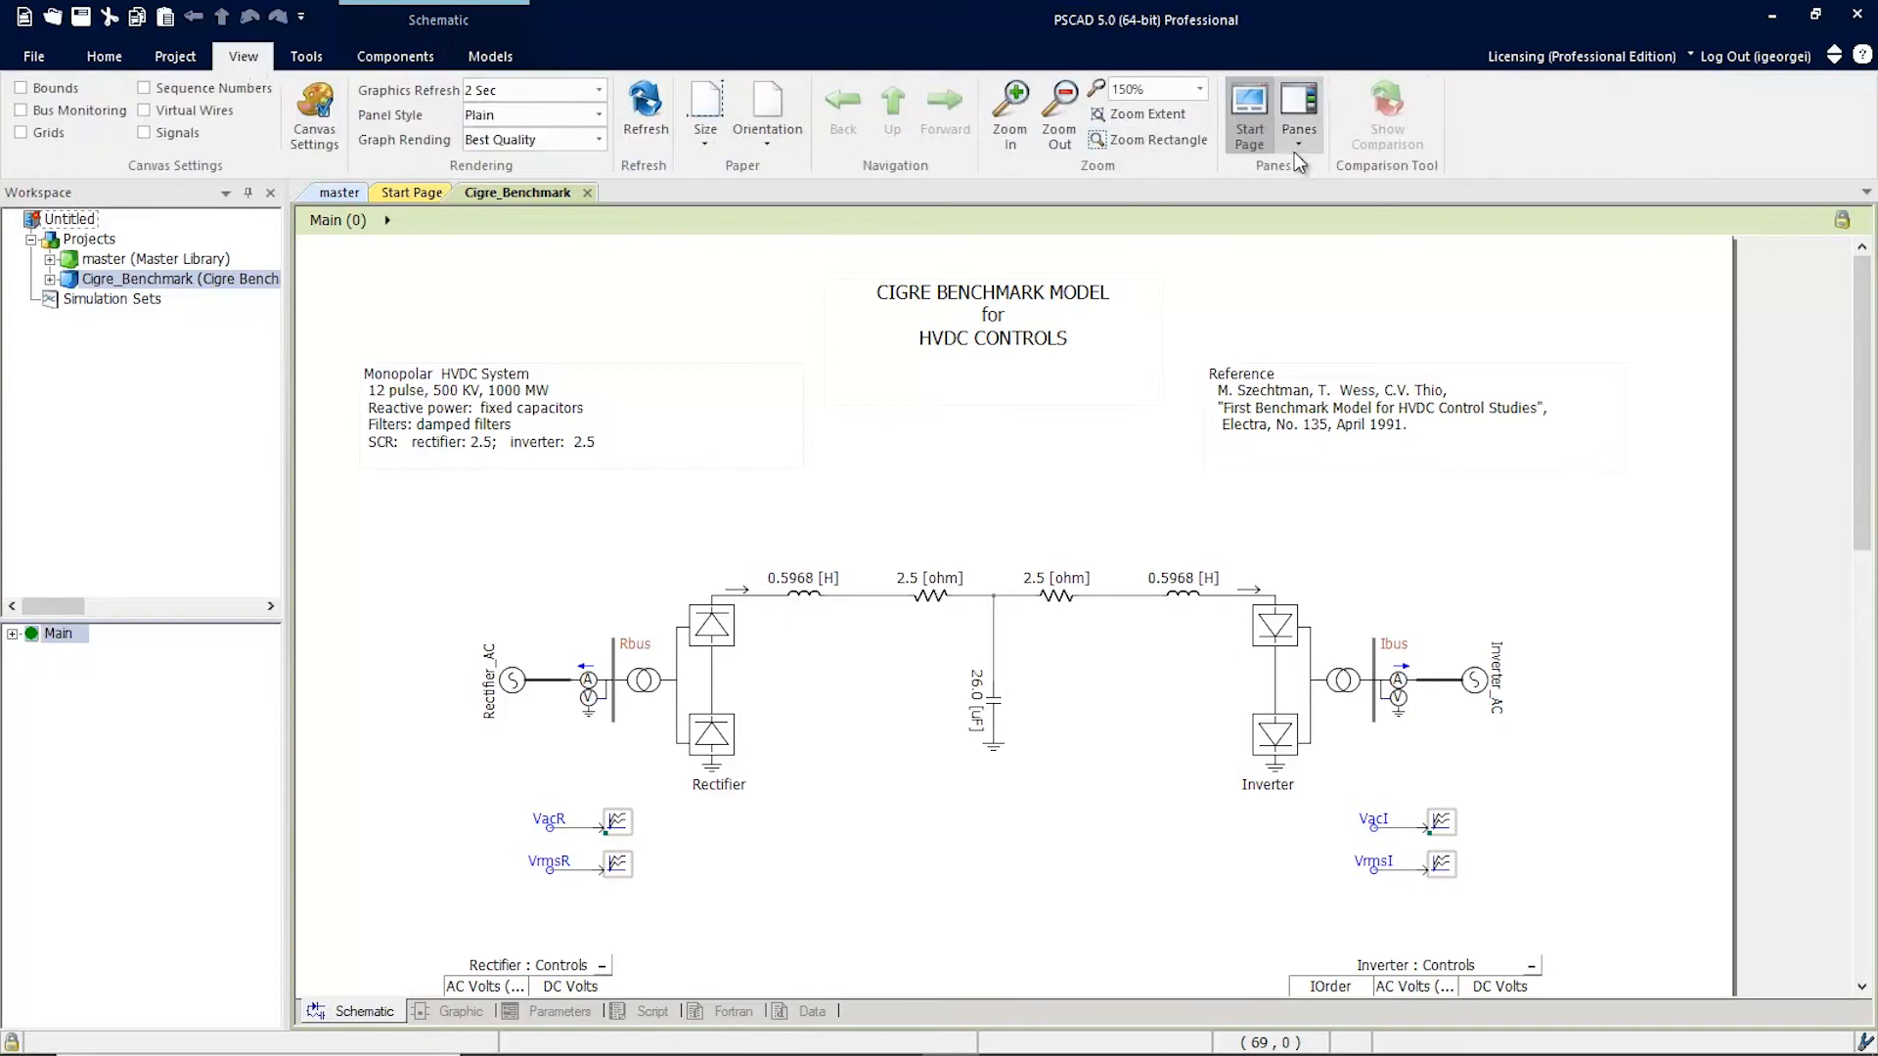
pyautogui.click(1299, 107)
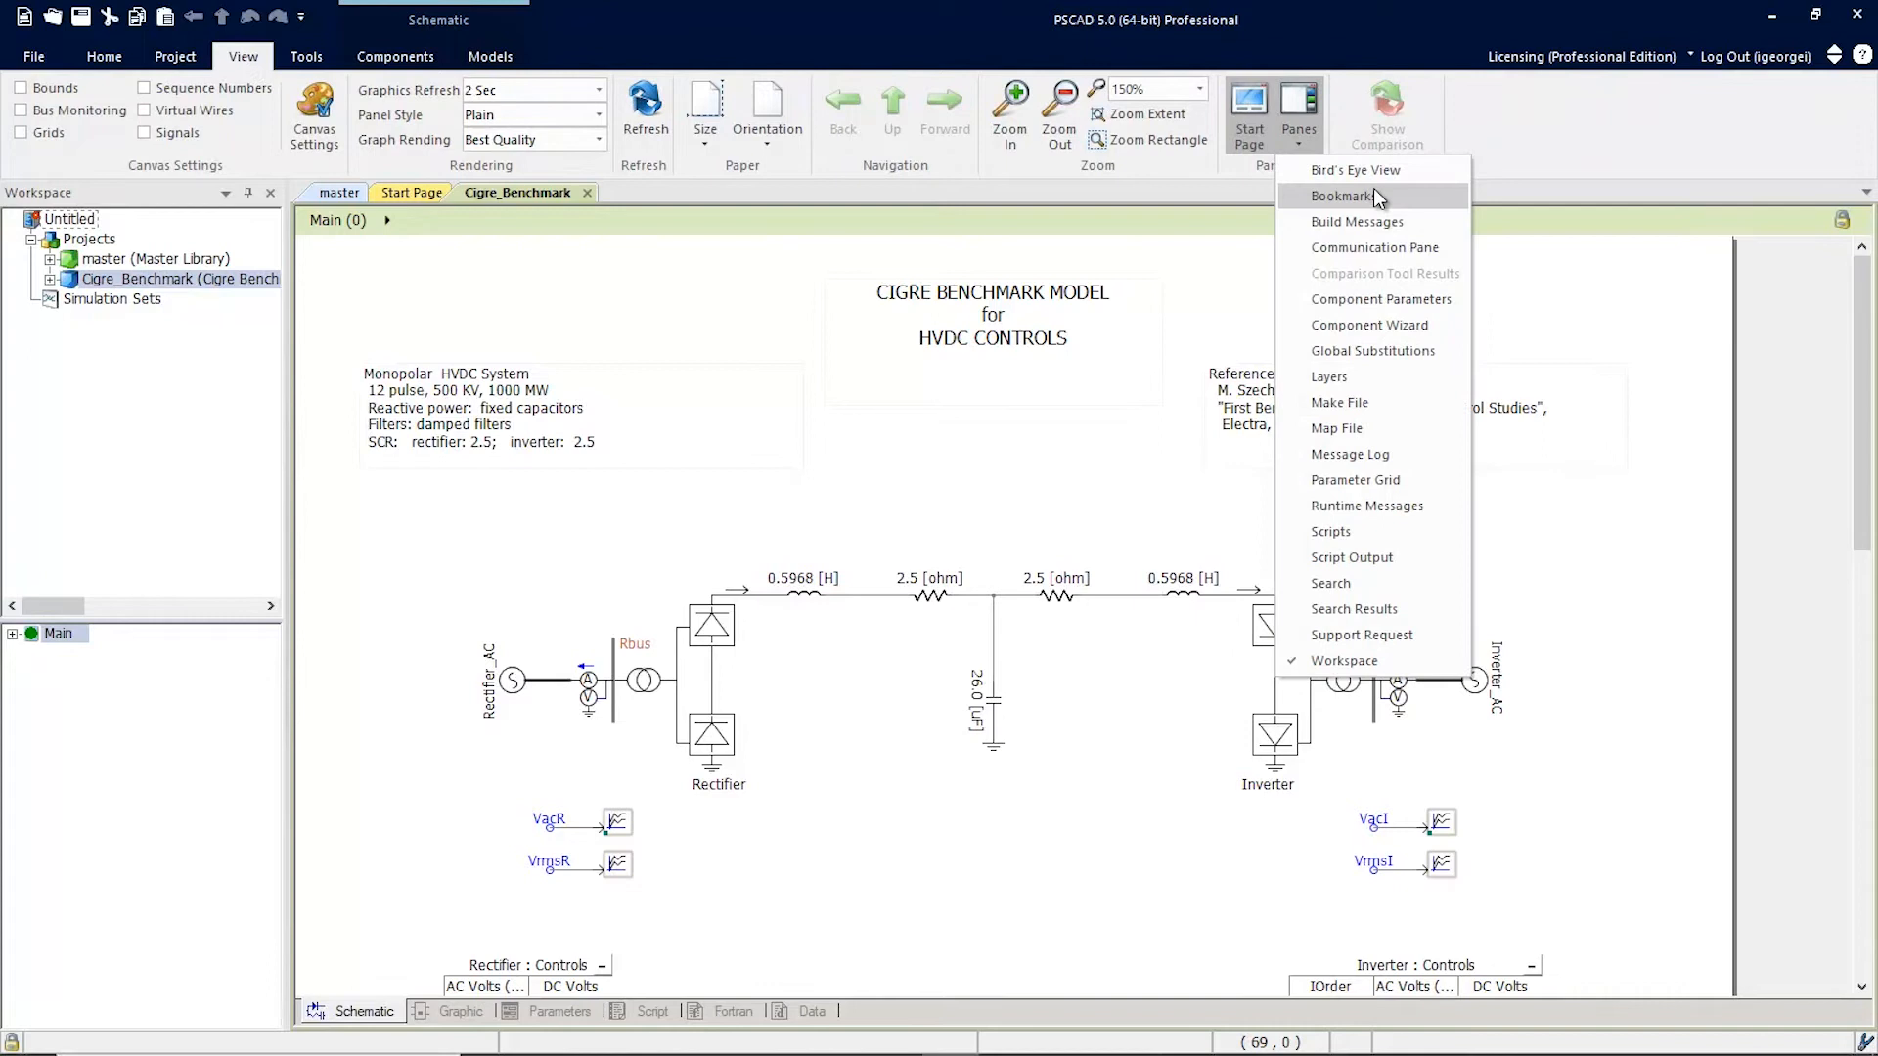
pyautogui.click(1342, 195)
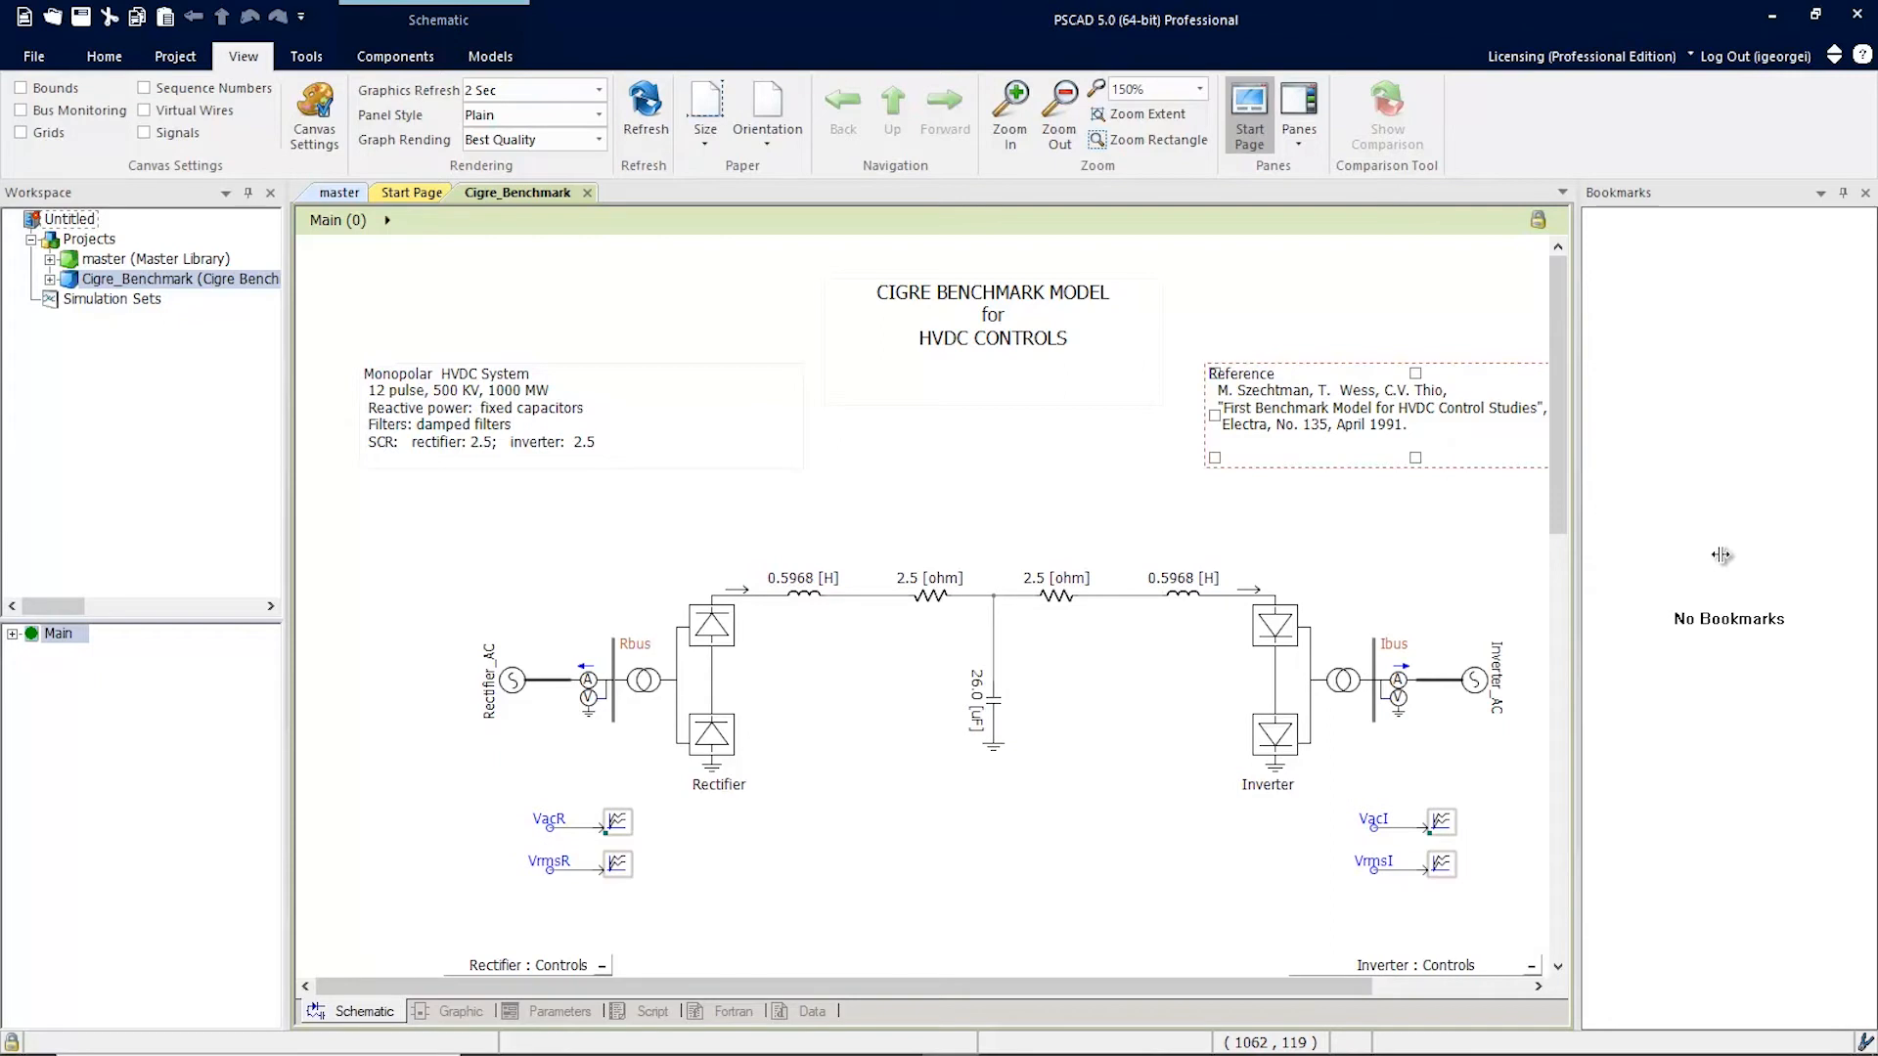
# Bookmark a spot inside the Rectifier module, then enter the Inverter module
pyautogui.click(743, 696)
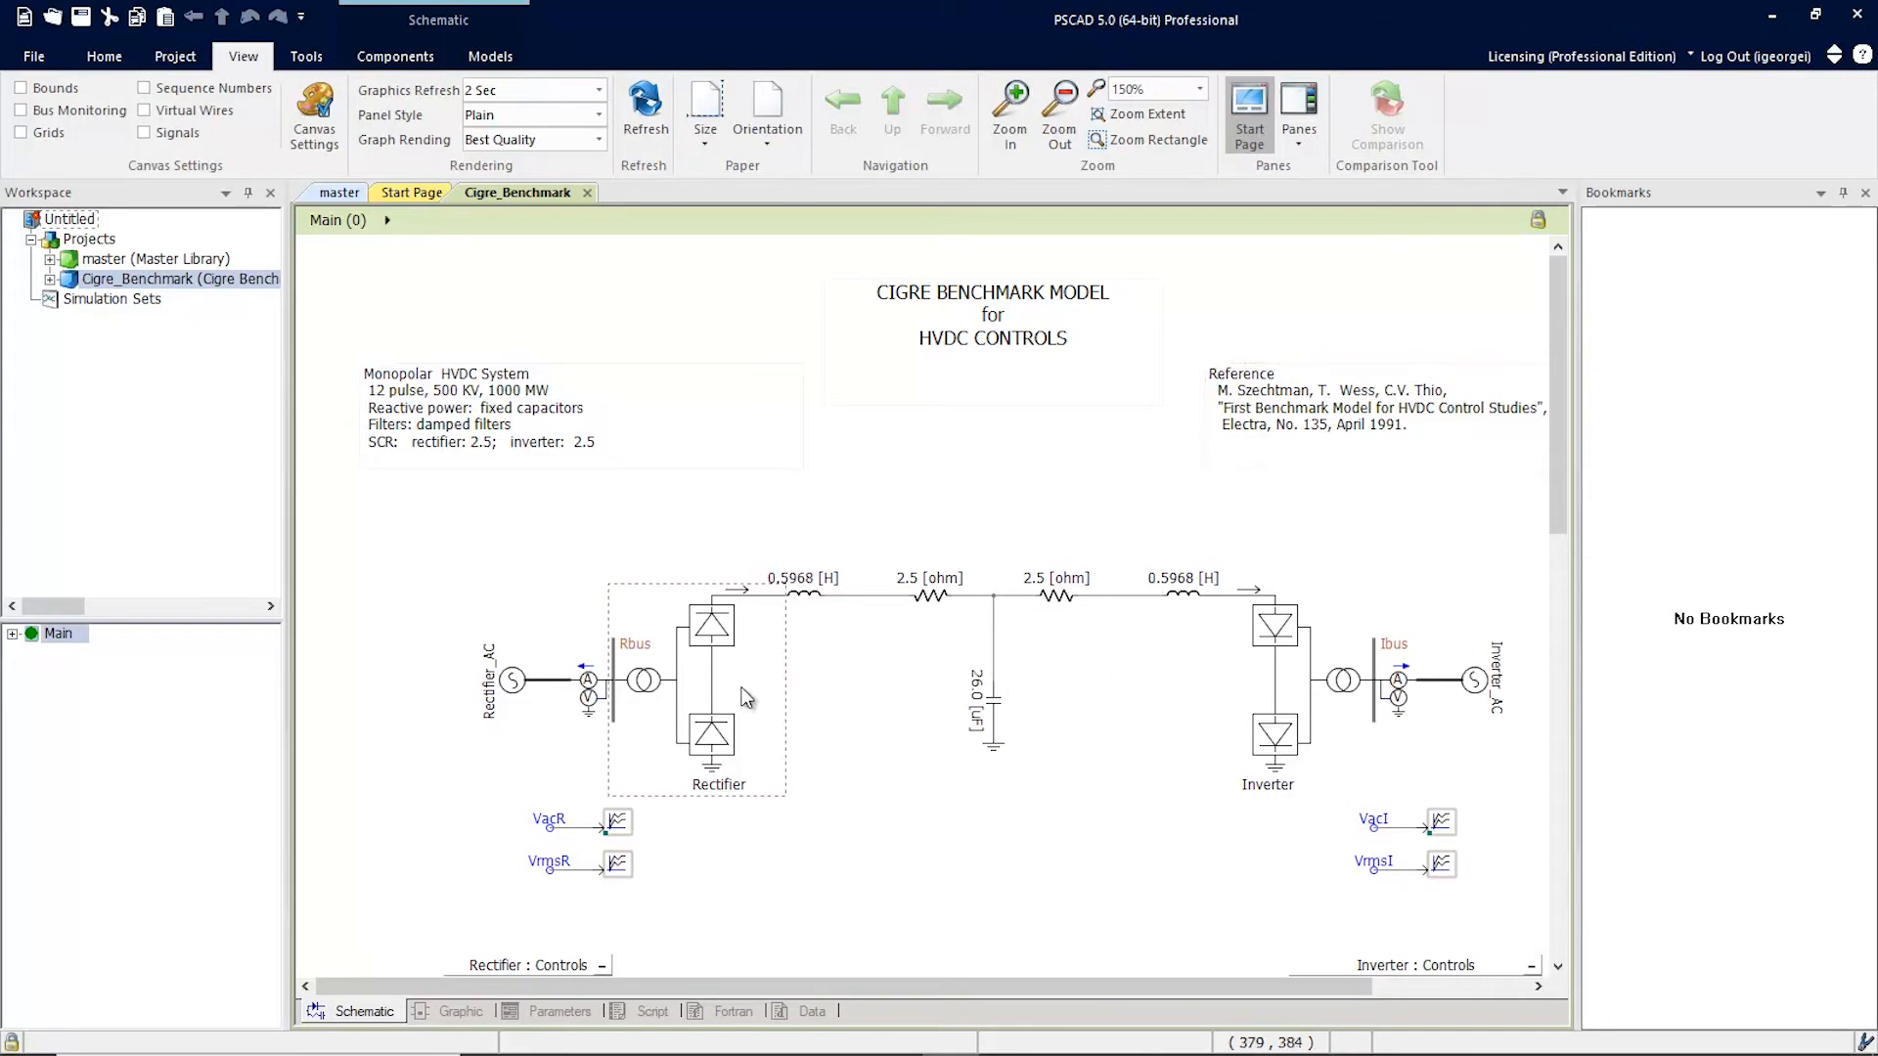
pyautogui.doubleClick(708, 695)
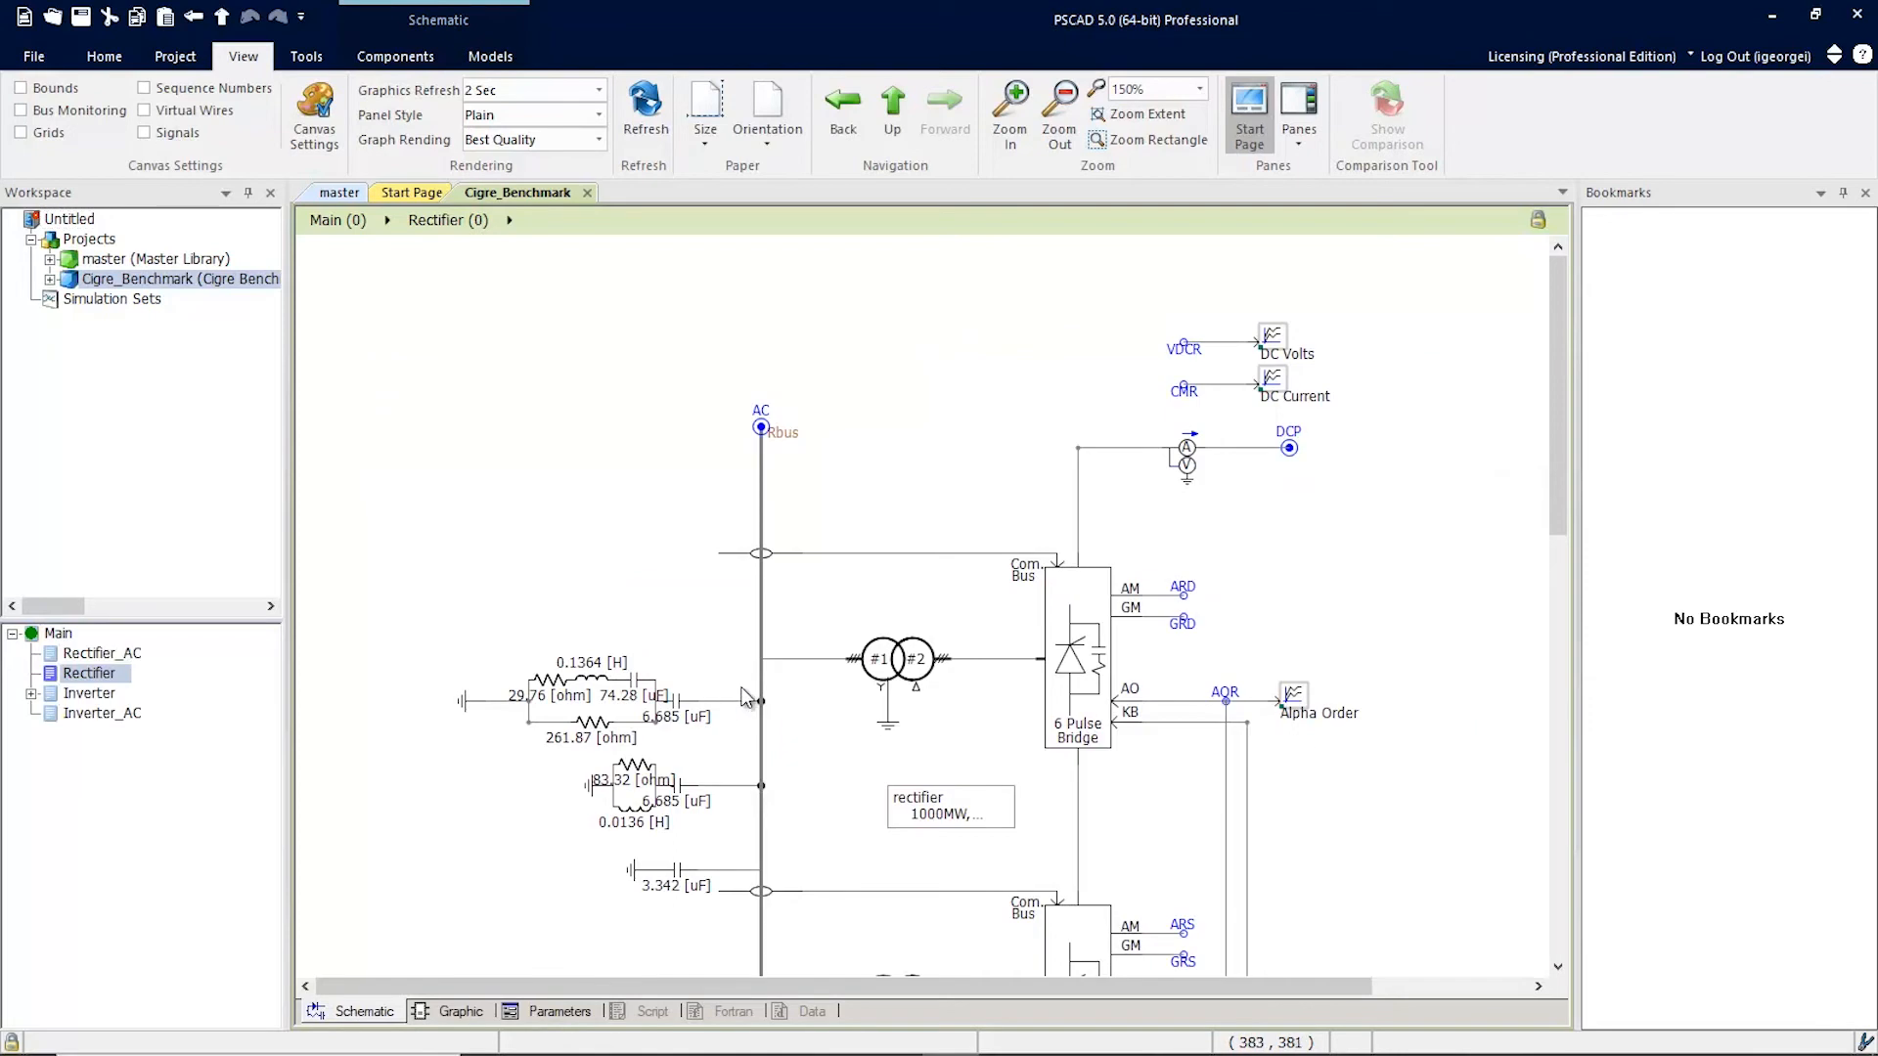
pyautogui.moveTo(958, 514)
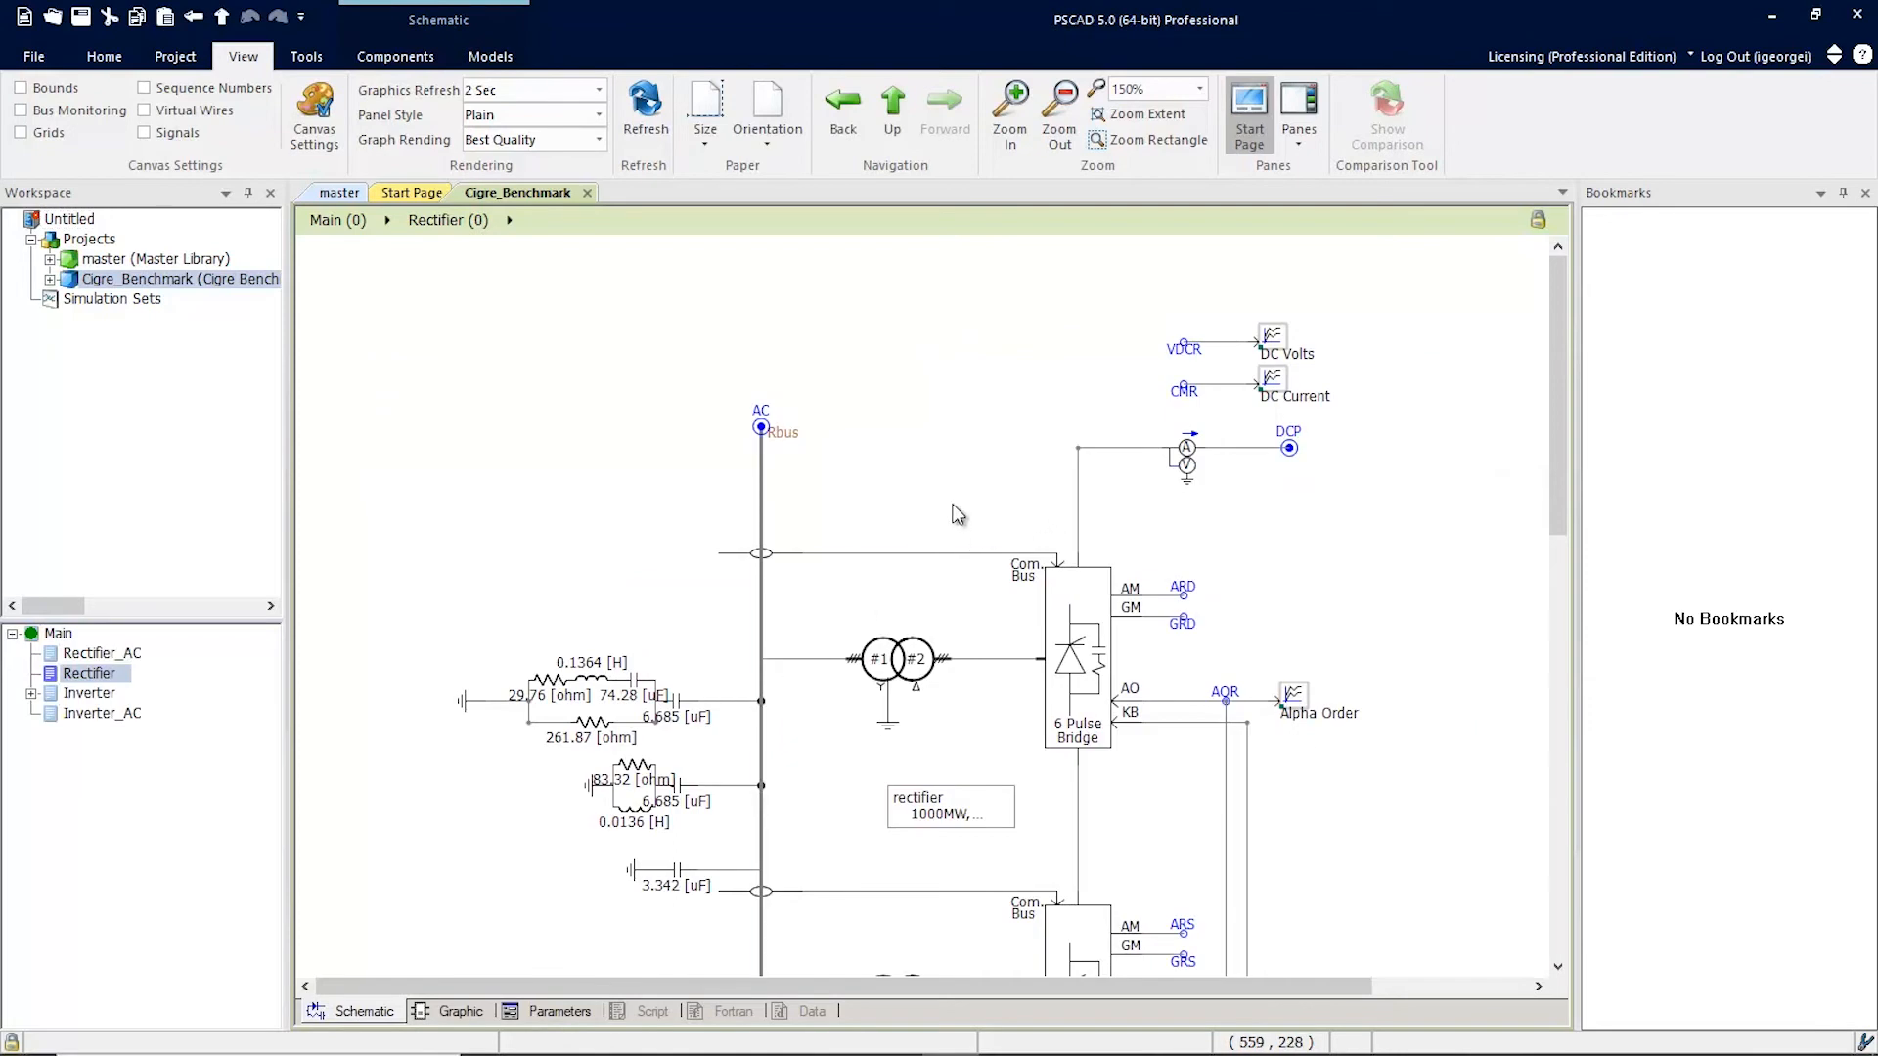
pyautogui.rightClick(956, 510)
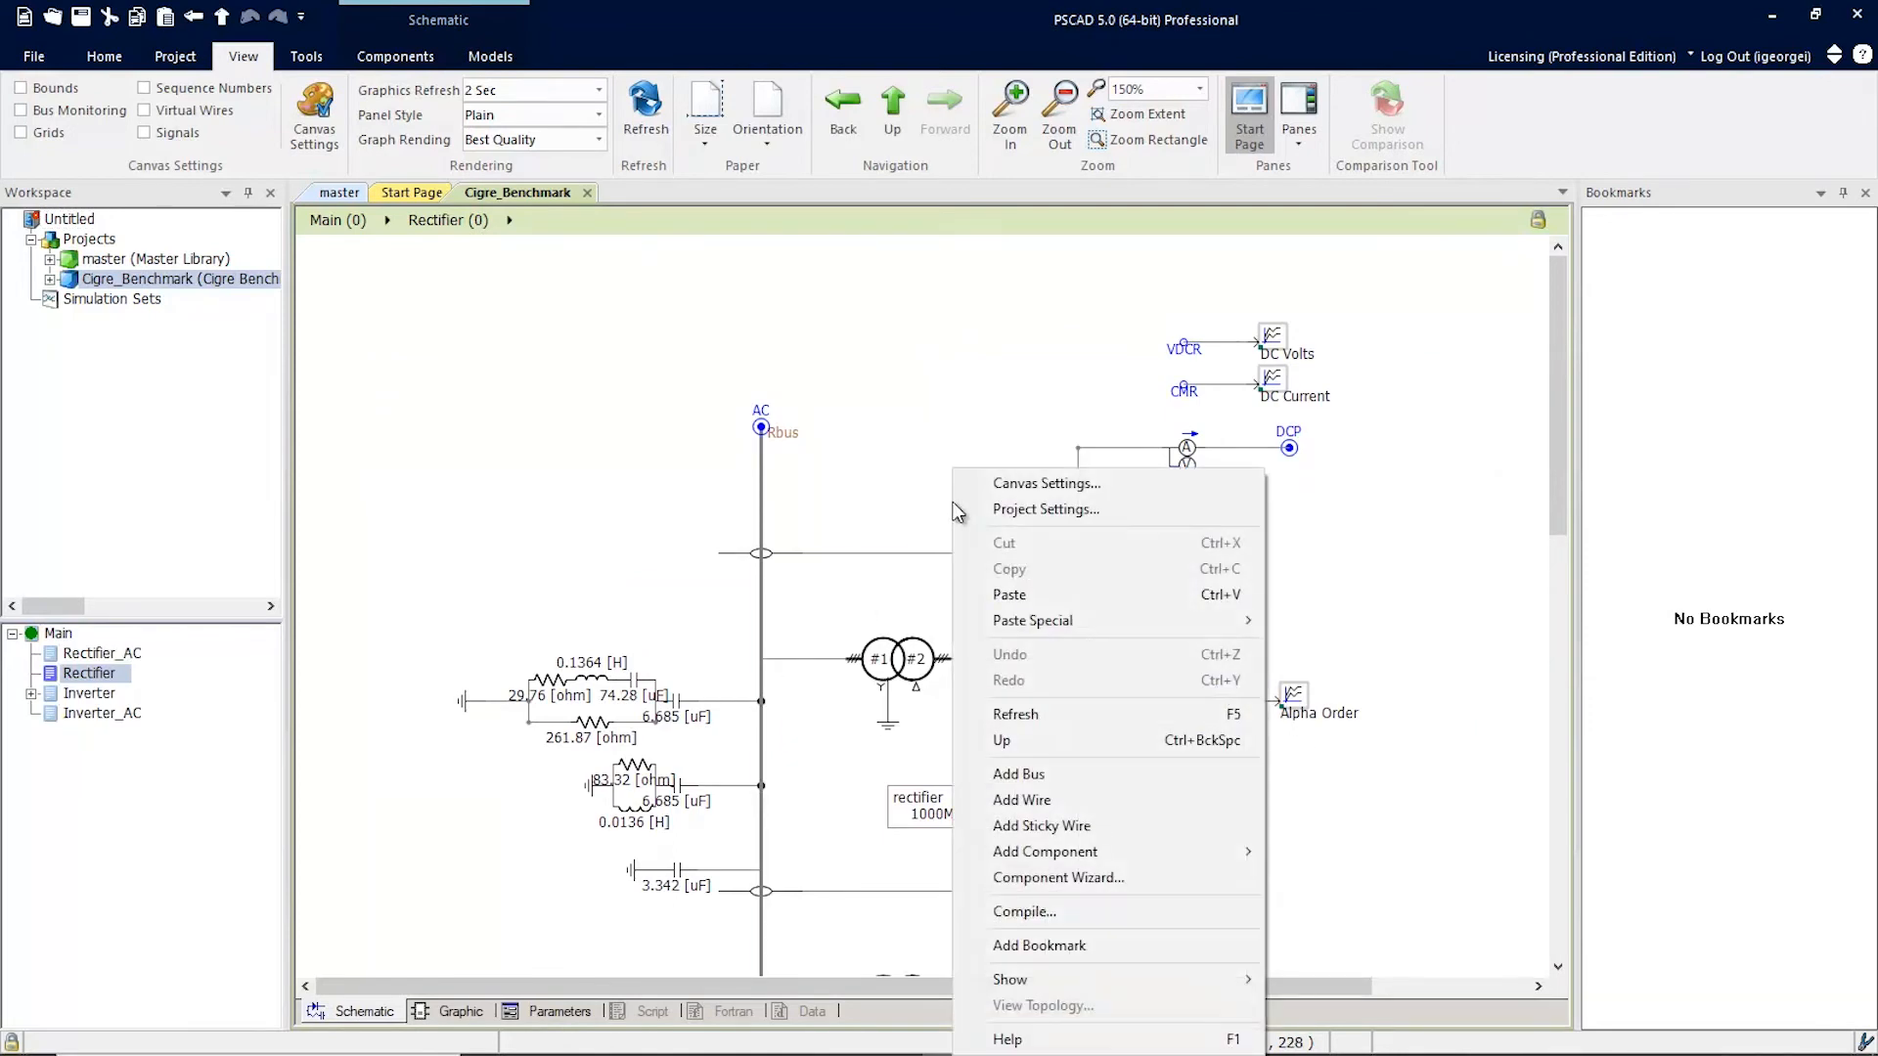
pyautogui.moveTo(1038, 945)
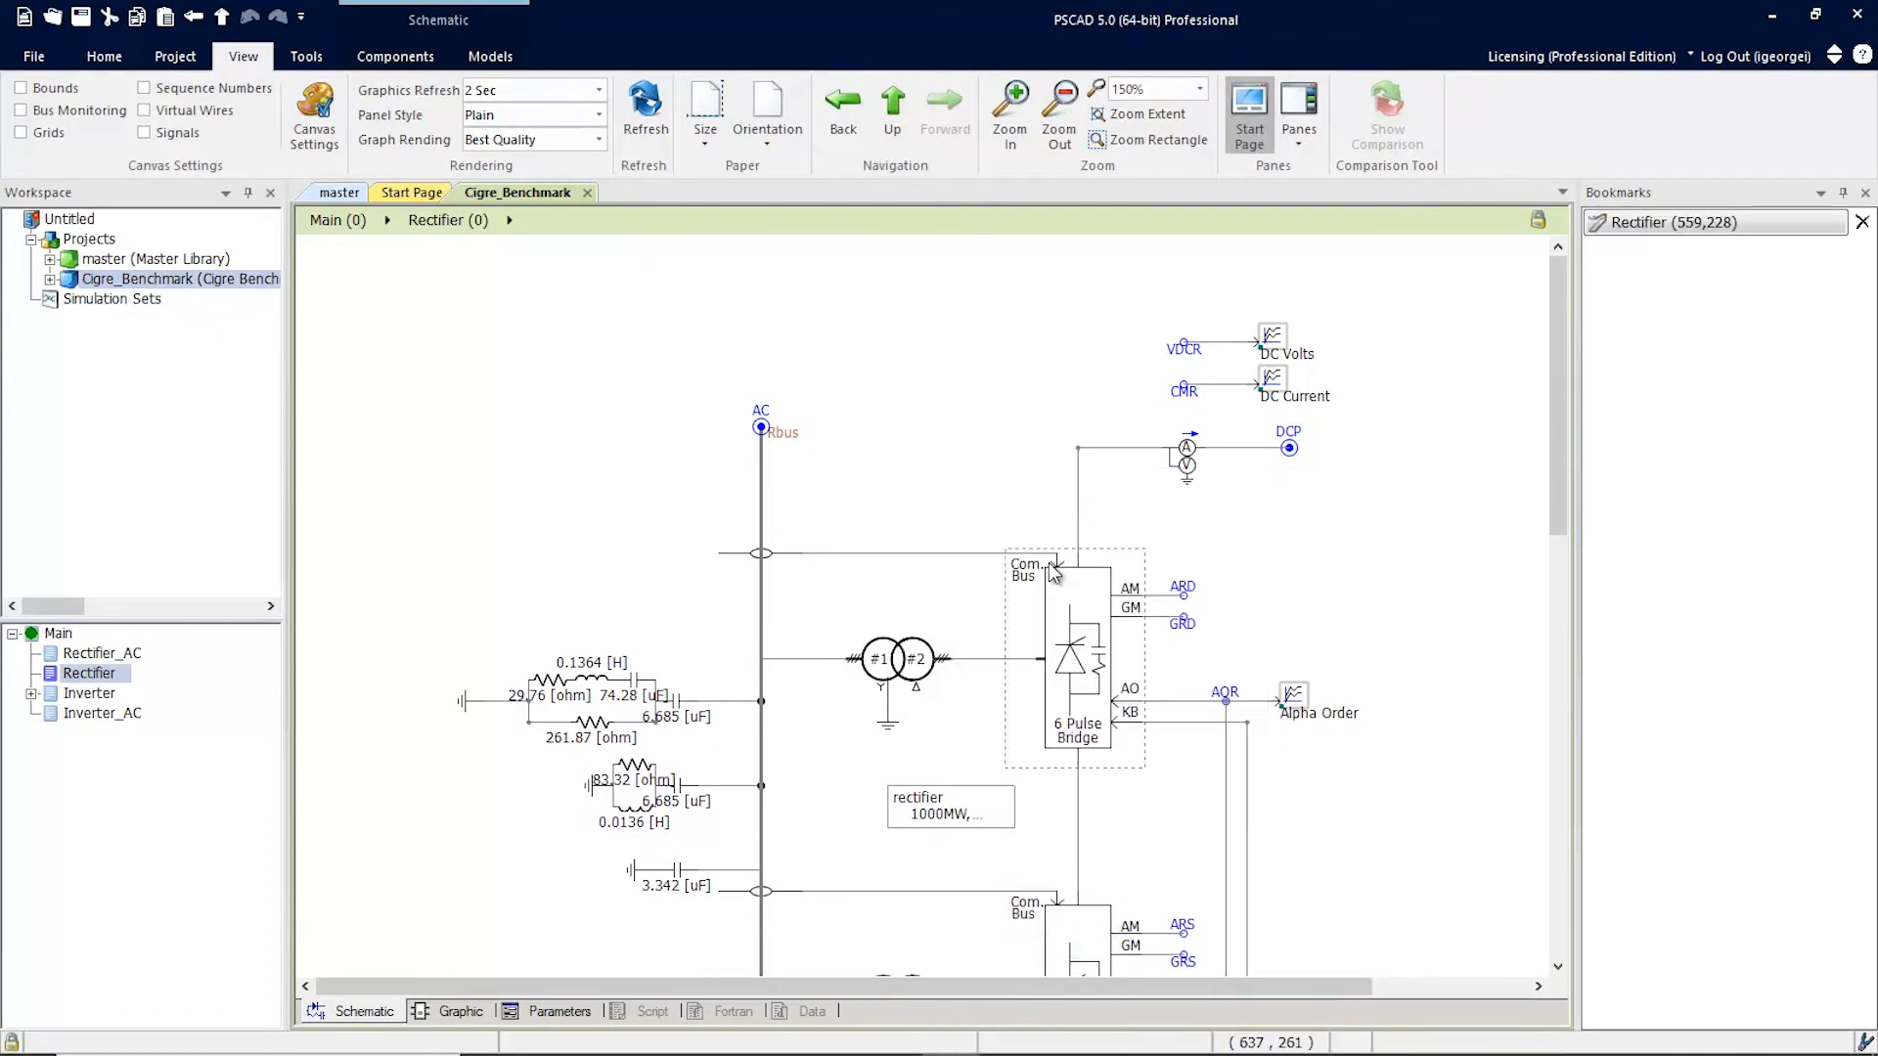
pyautogui.click(892, 102)
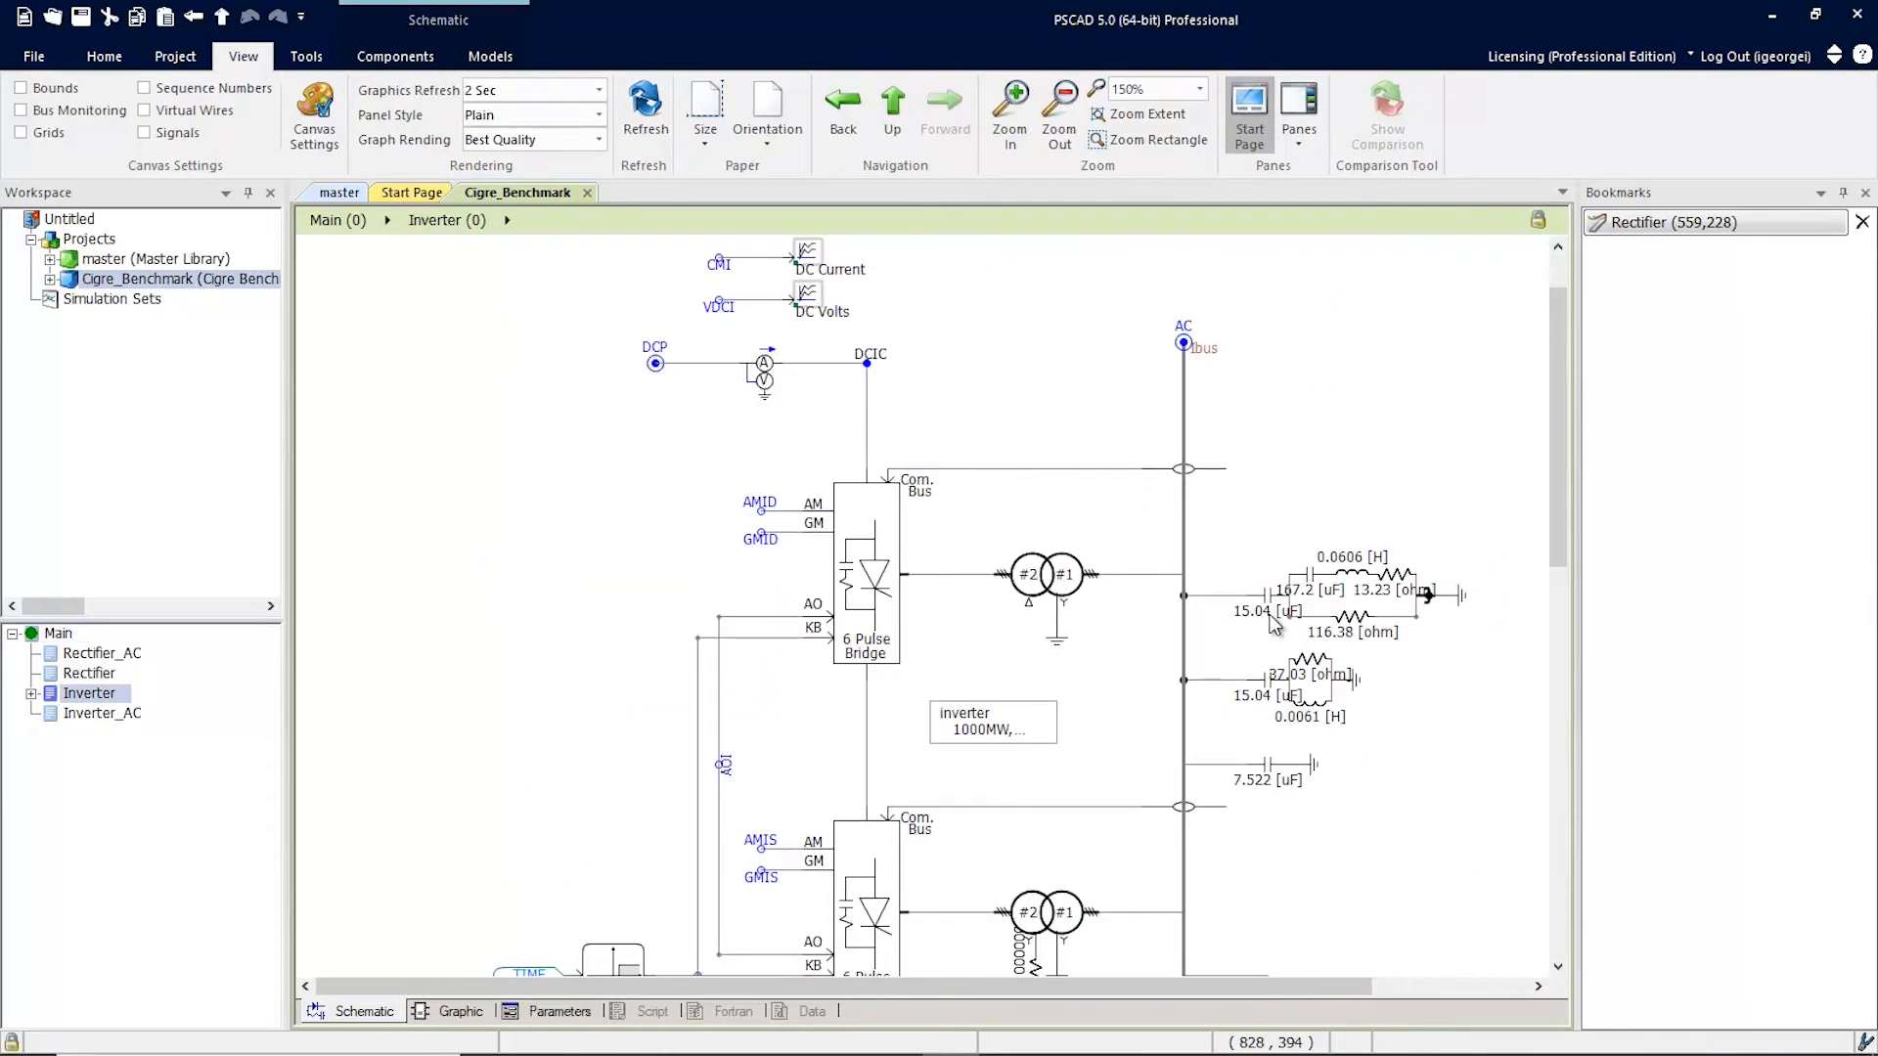
pyautogui.moveTo(970, 428)
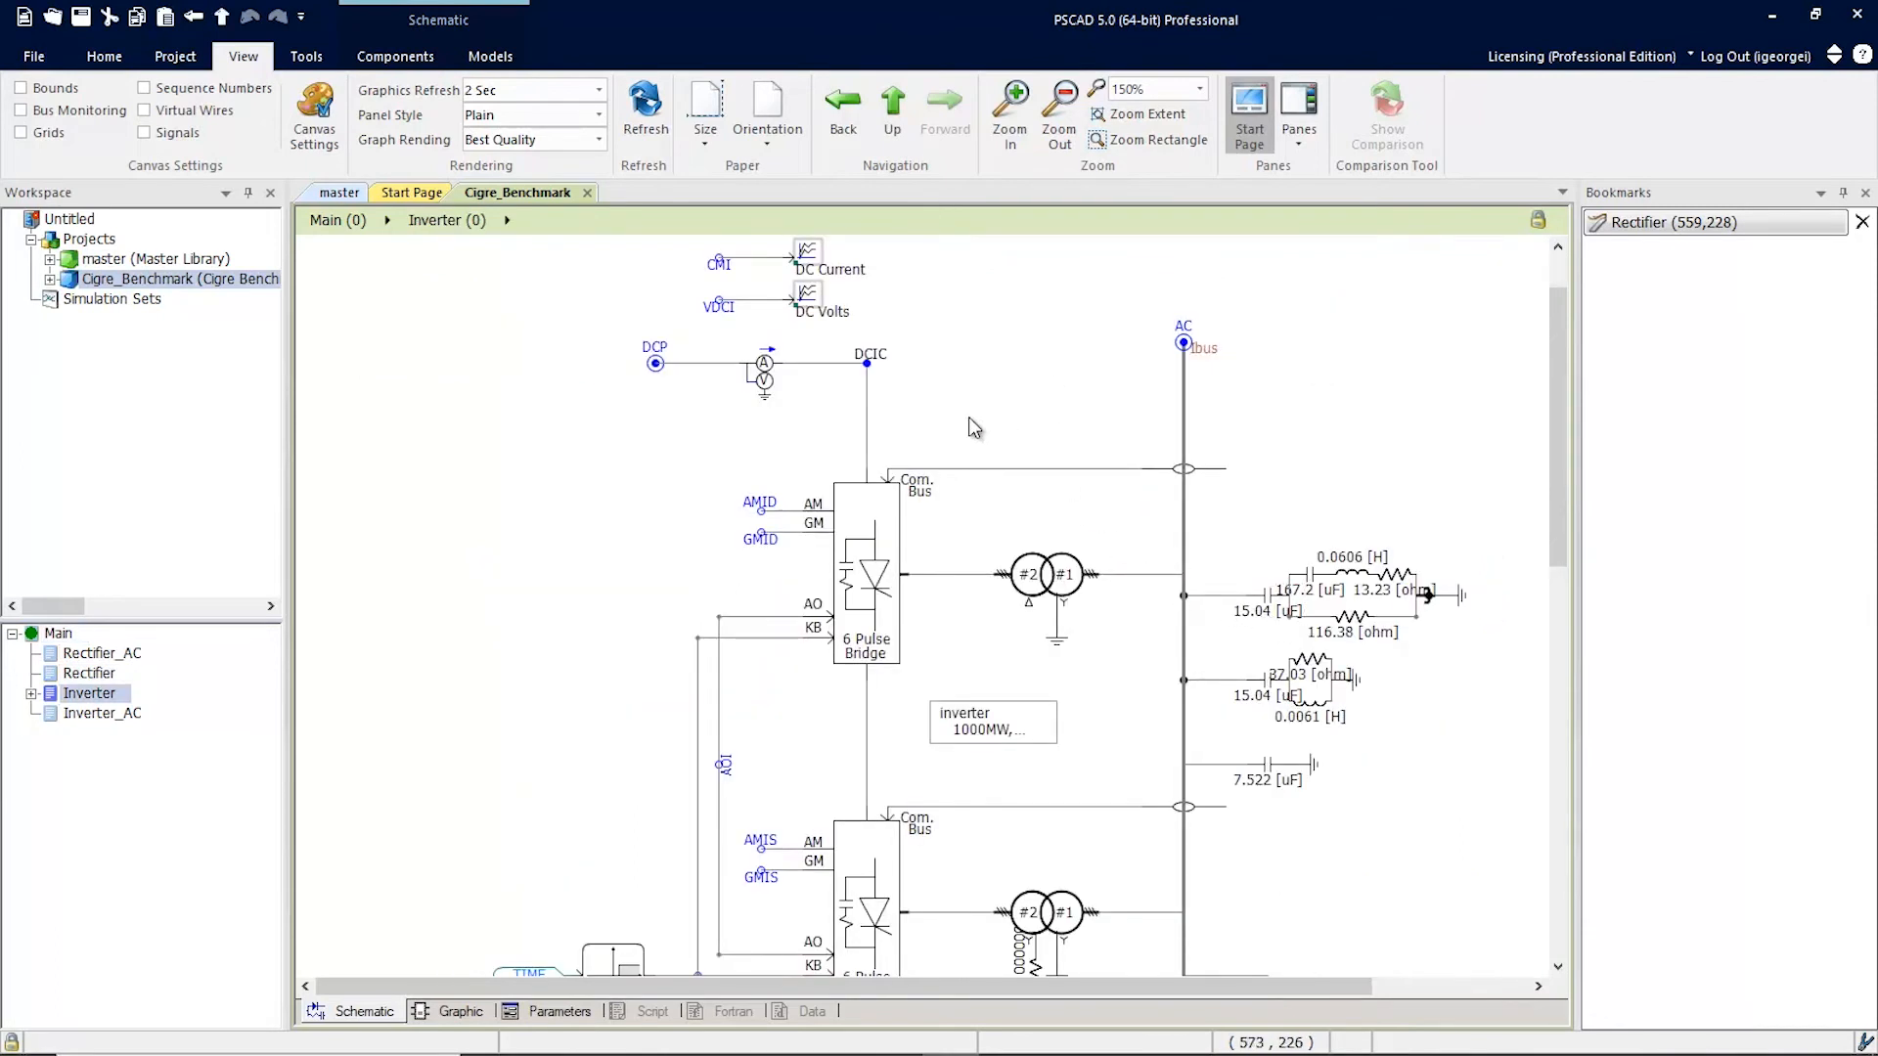
# Bookmark a spot on the Inverter module's canvas, listed under Rectifier
pyautogui.rightClick(974, 428)
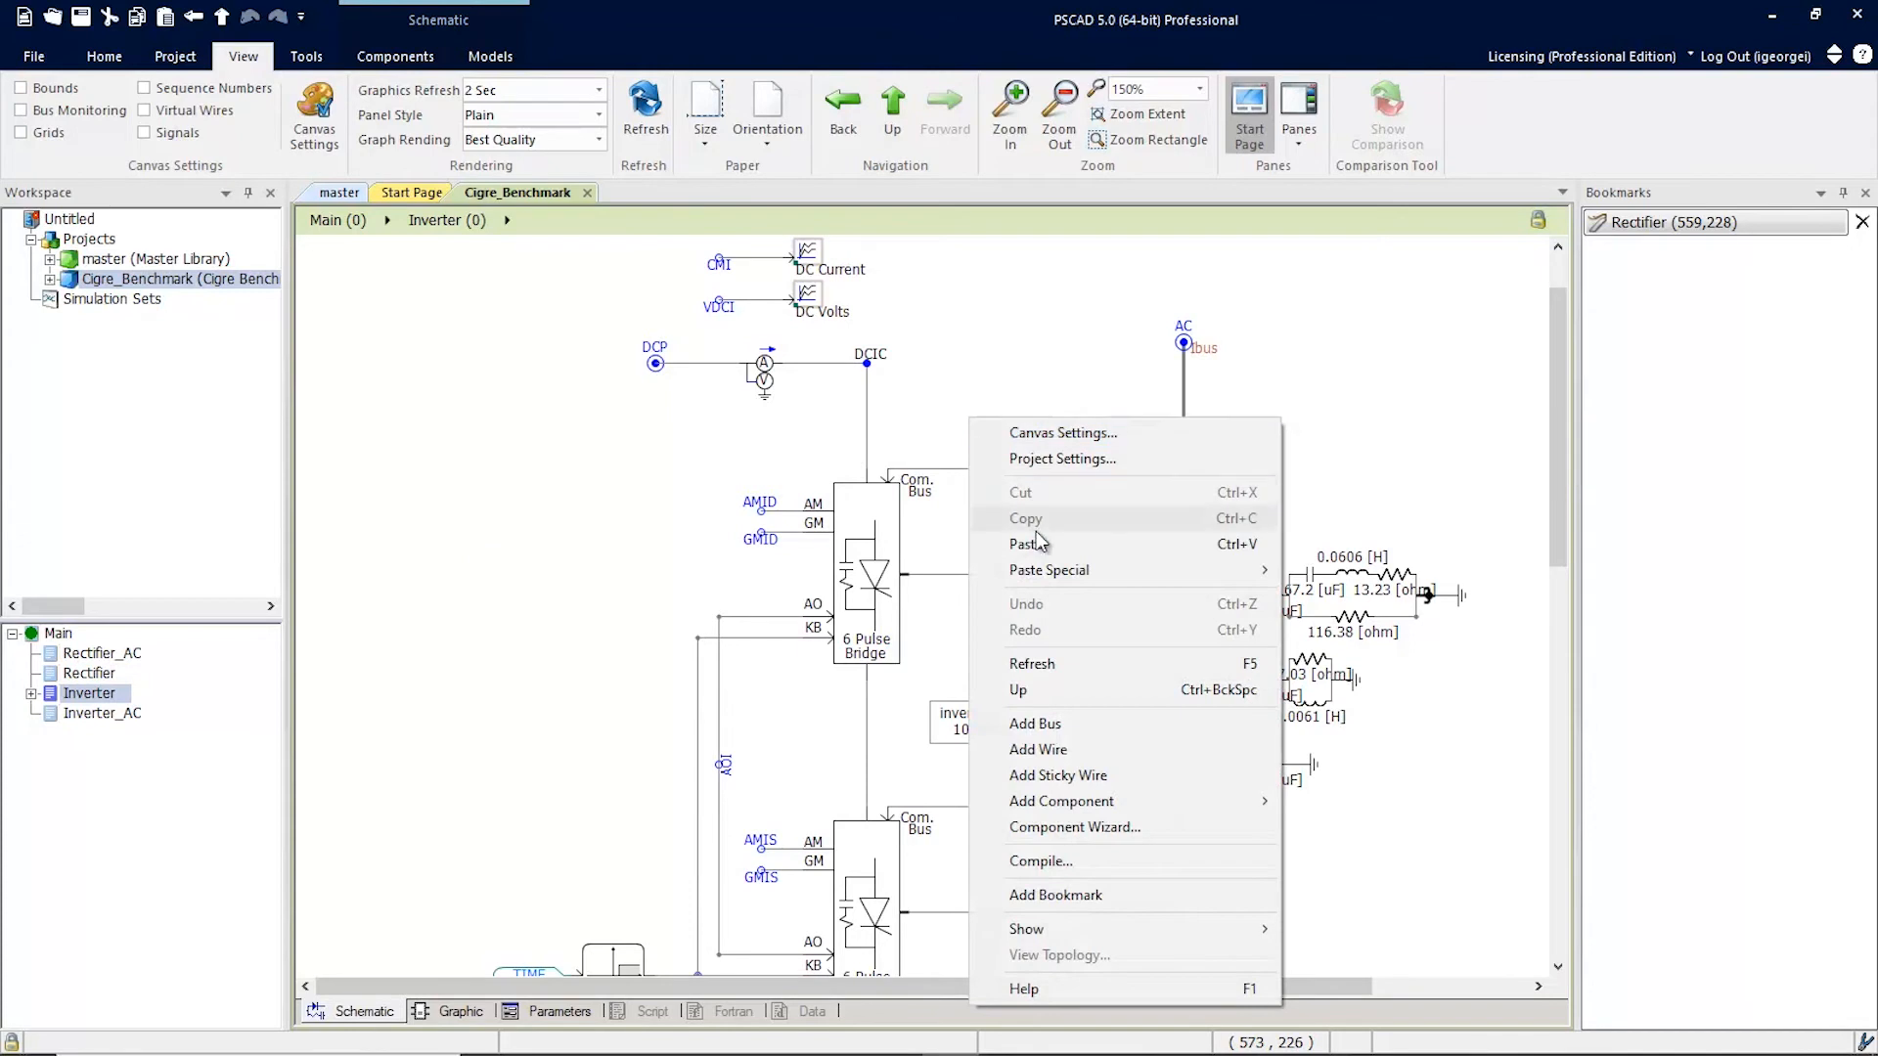
pyautogui.click(1055, 894)
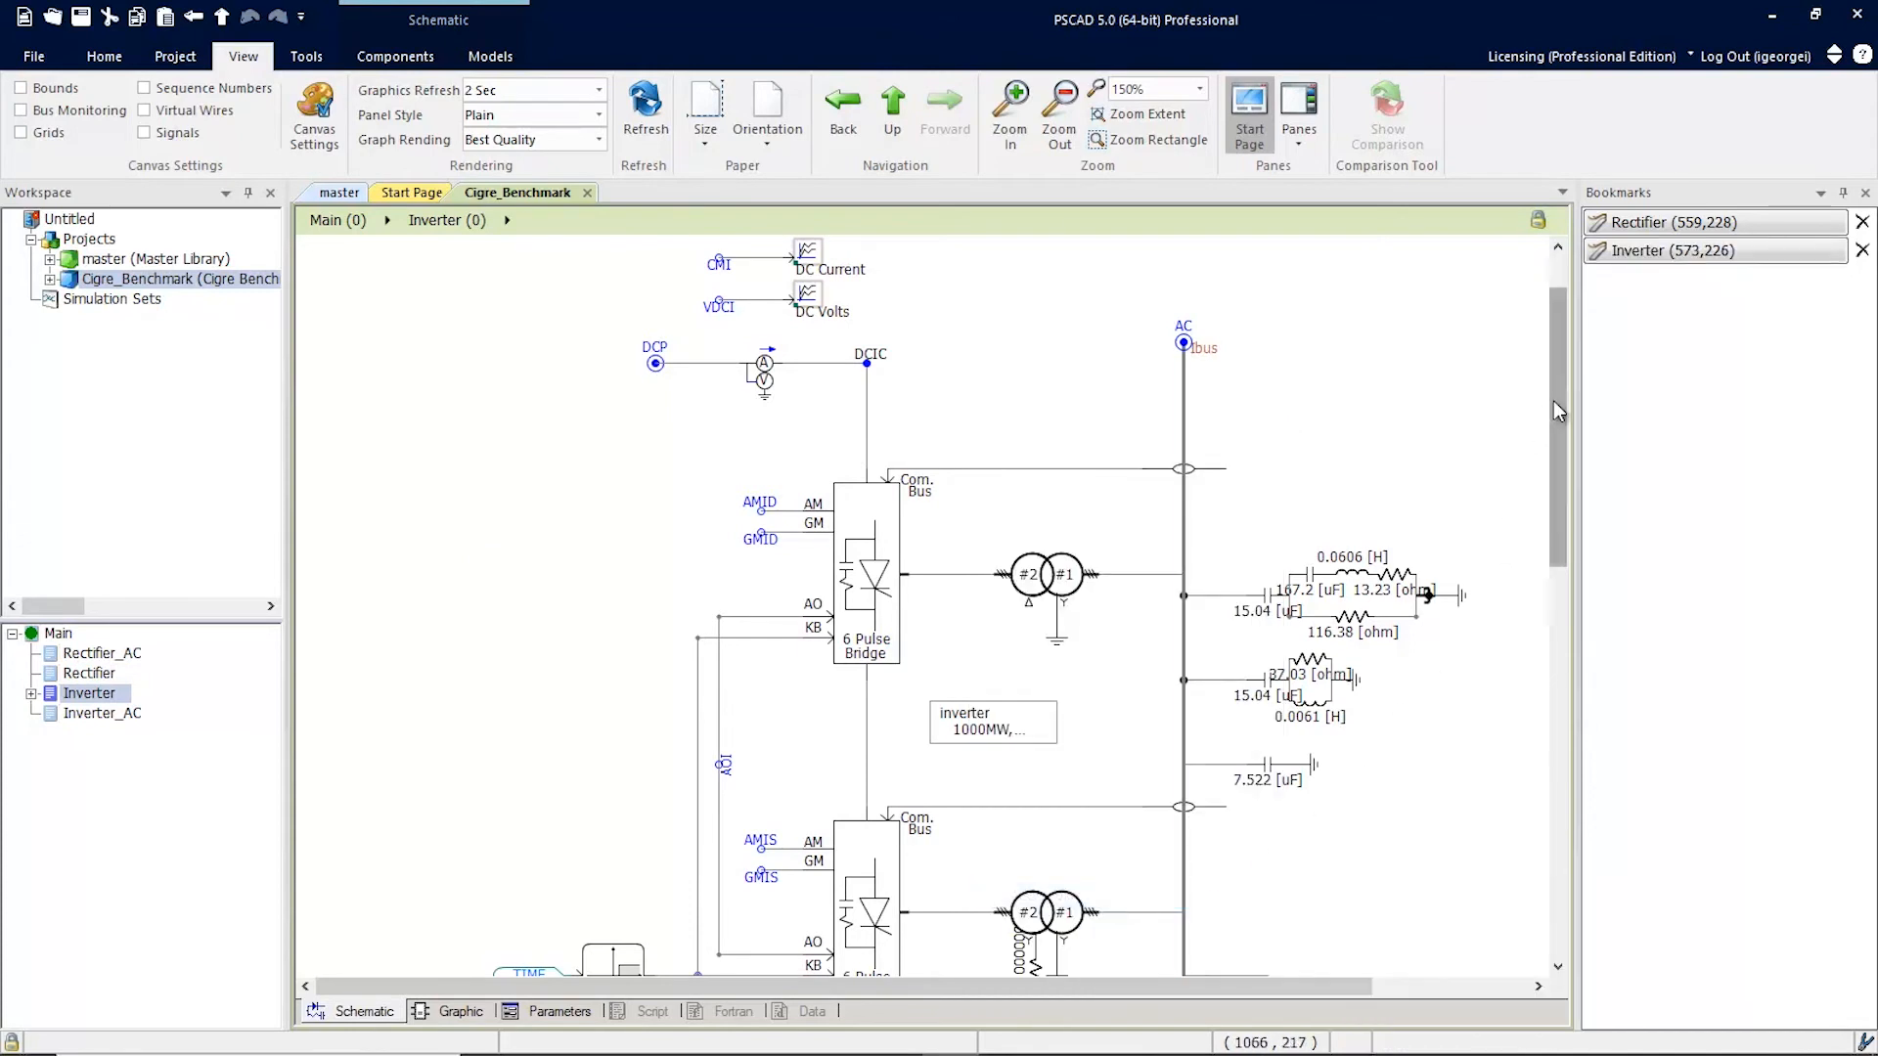
pyautogui.scroll(-3)
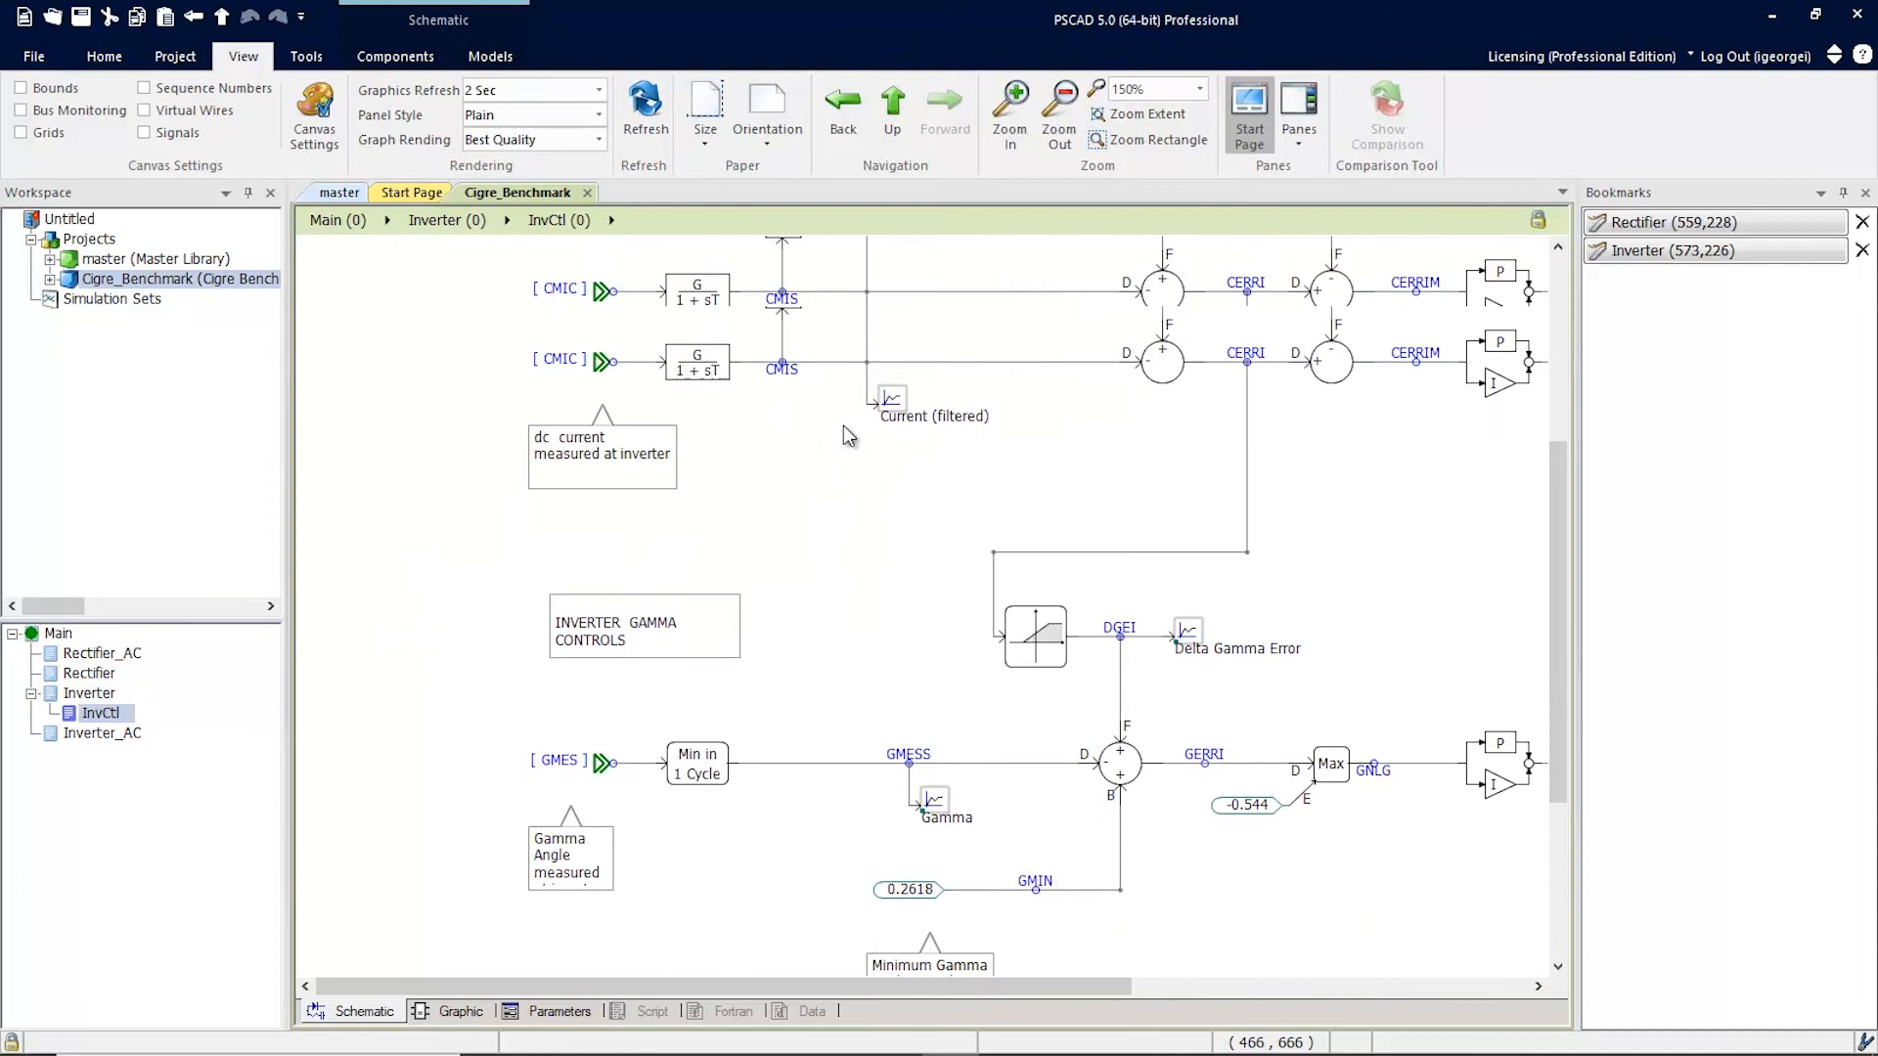
# Bookmark a spot inside the InvCtl inverter controls page
pyautogui.rightClick(839, 587)
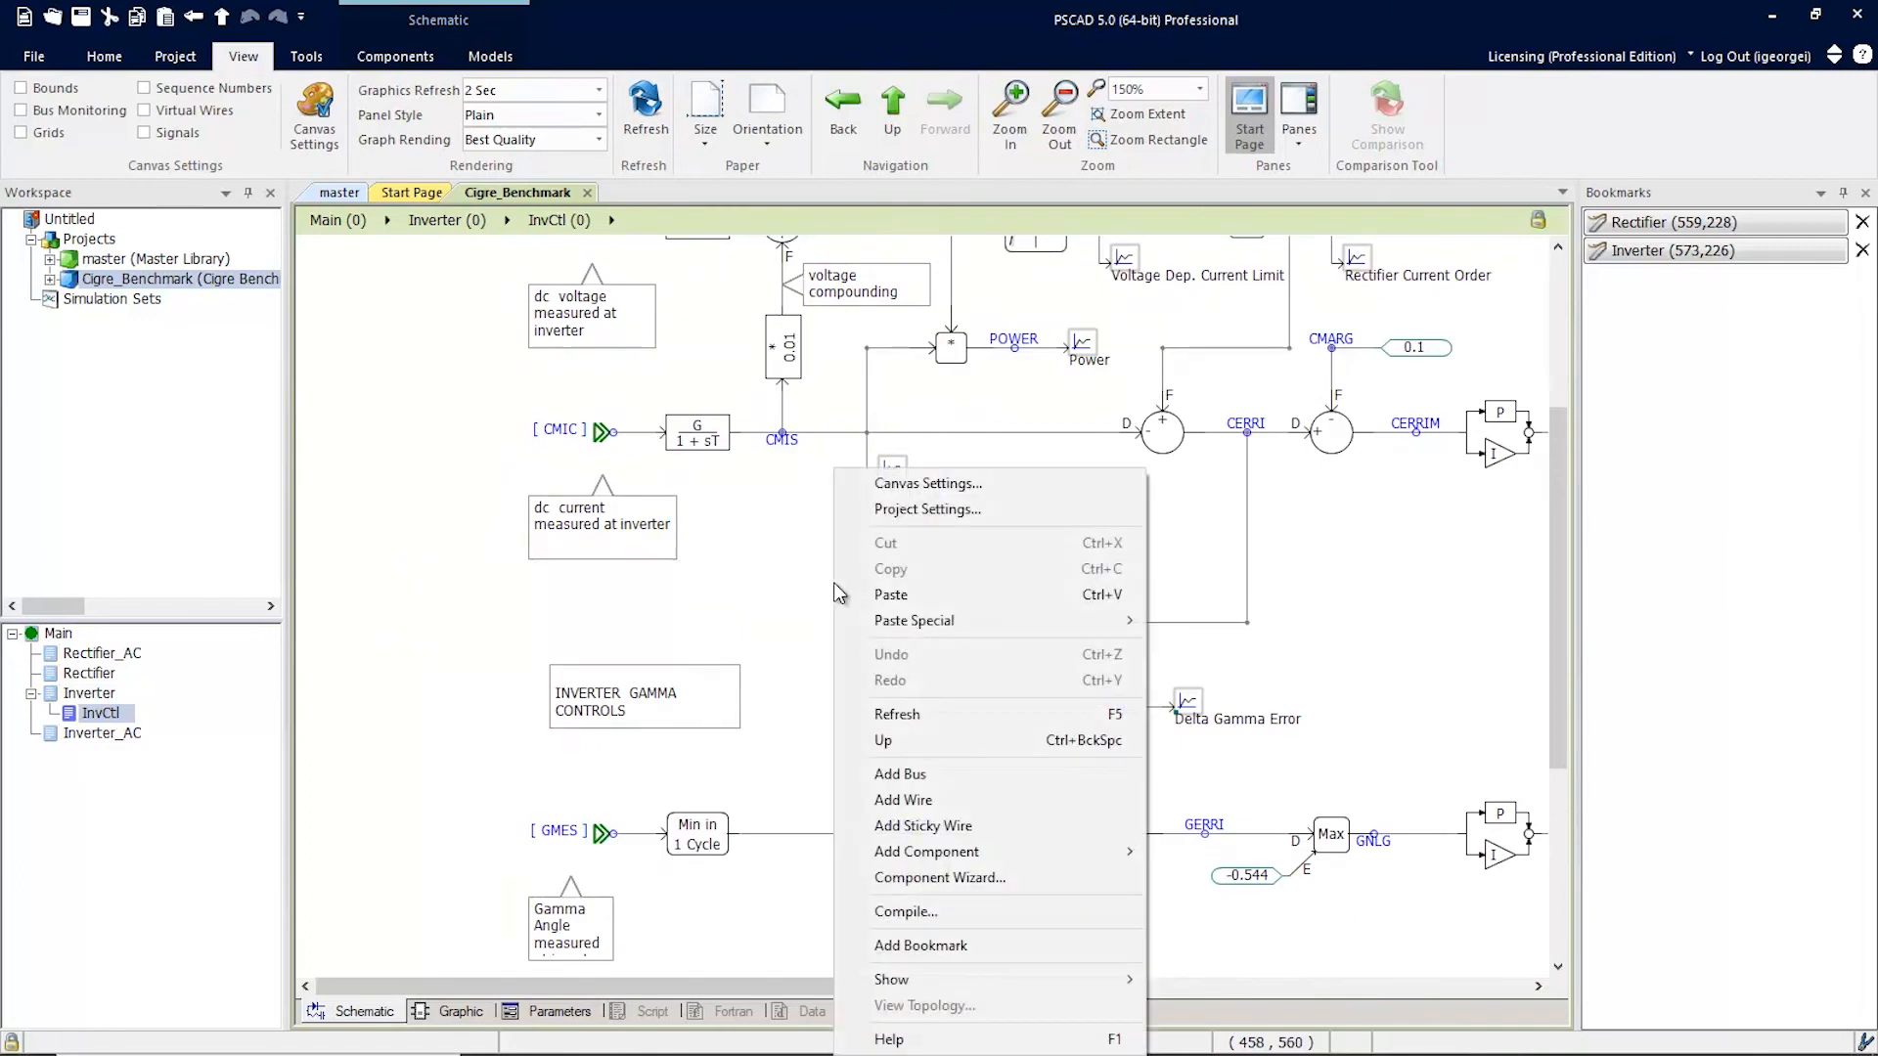
pyautogui.moveTo(892, 979)
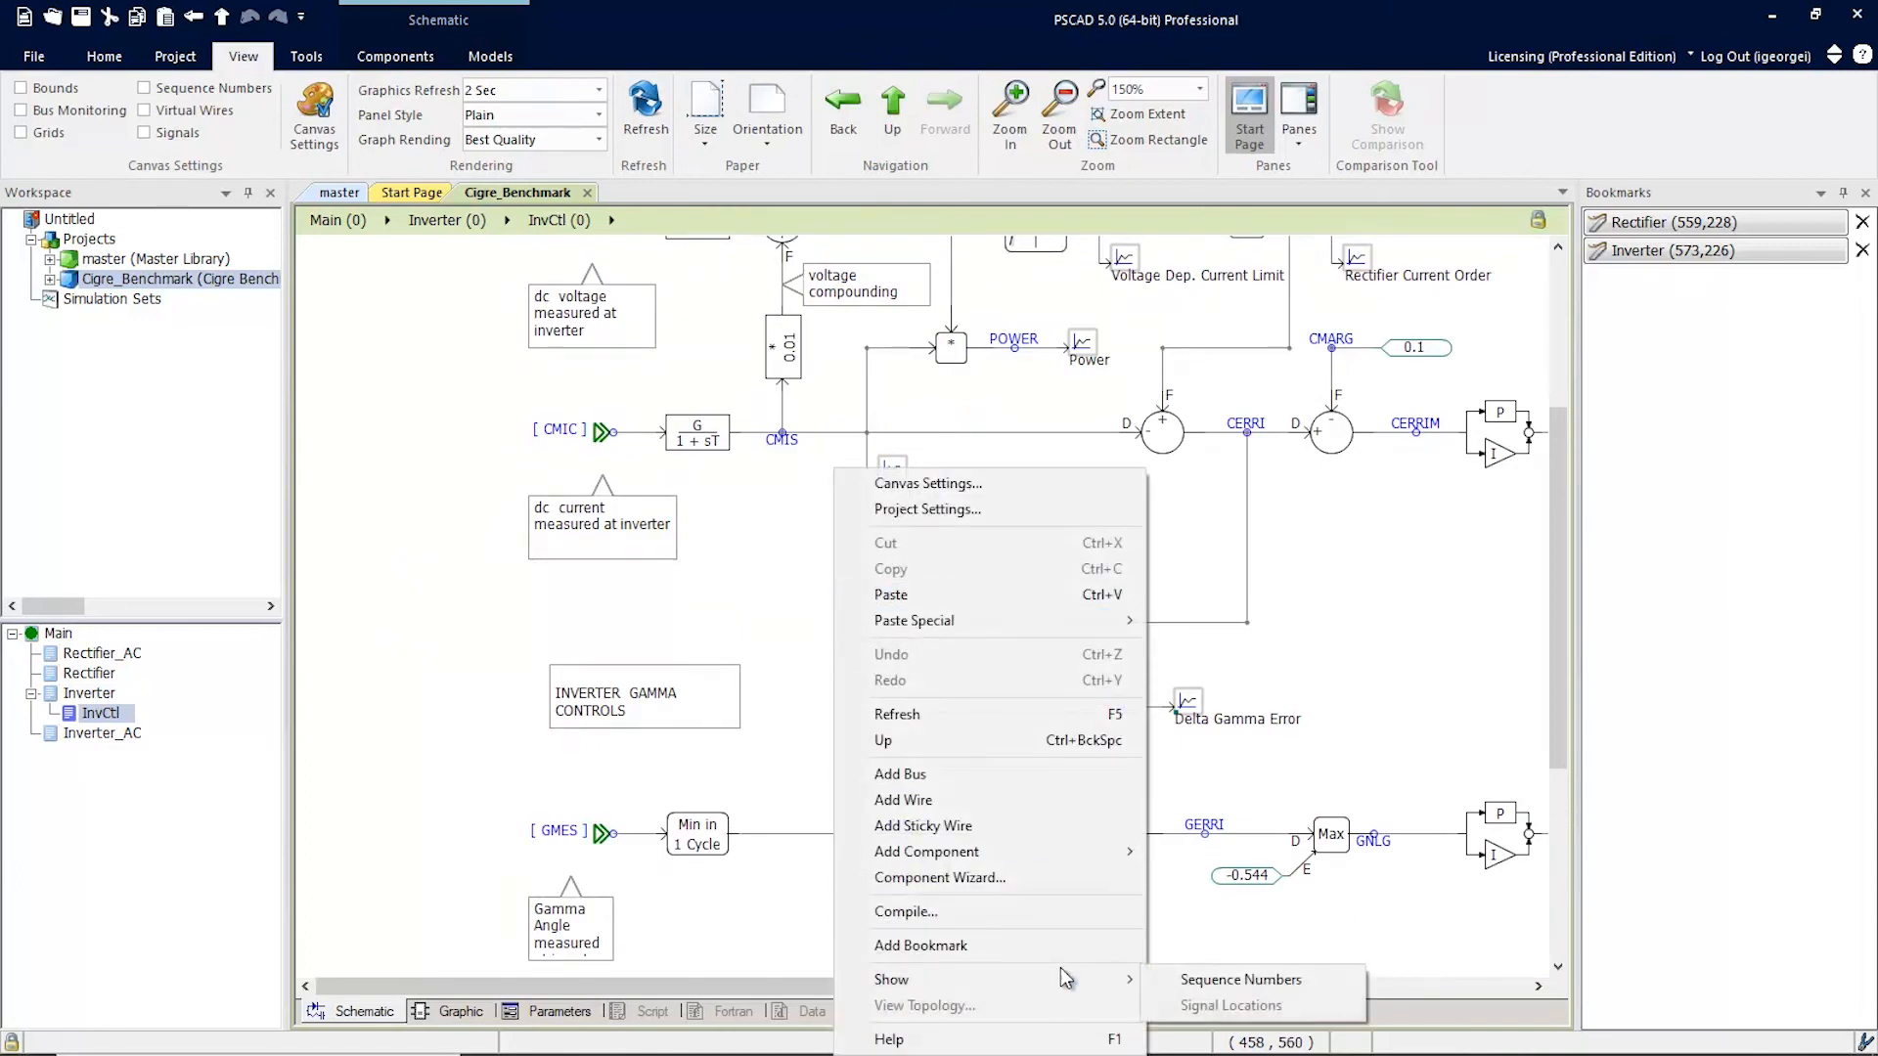
pyautogui.click(919, 945)
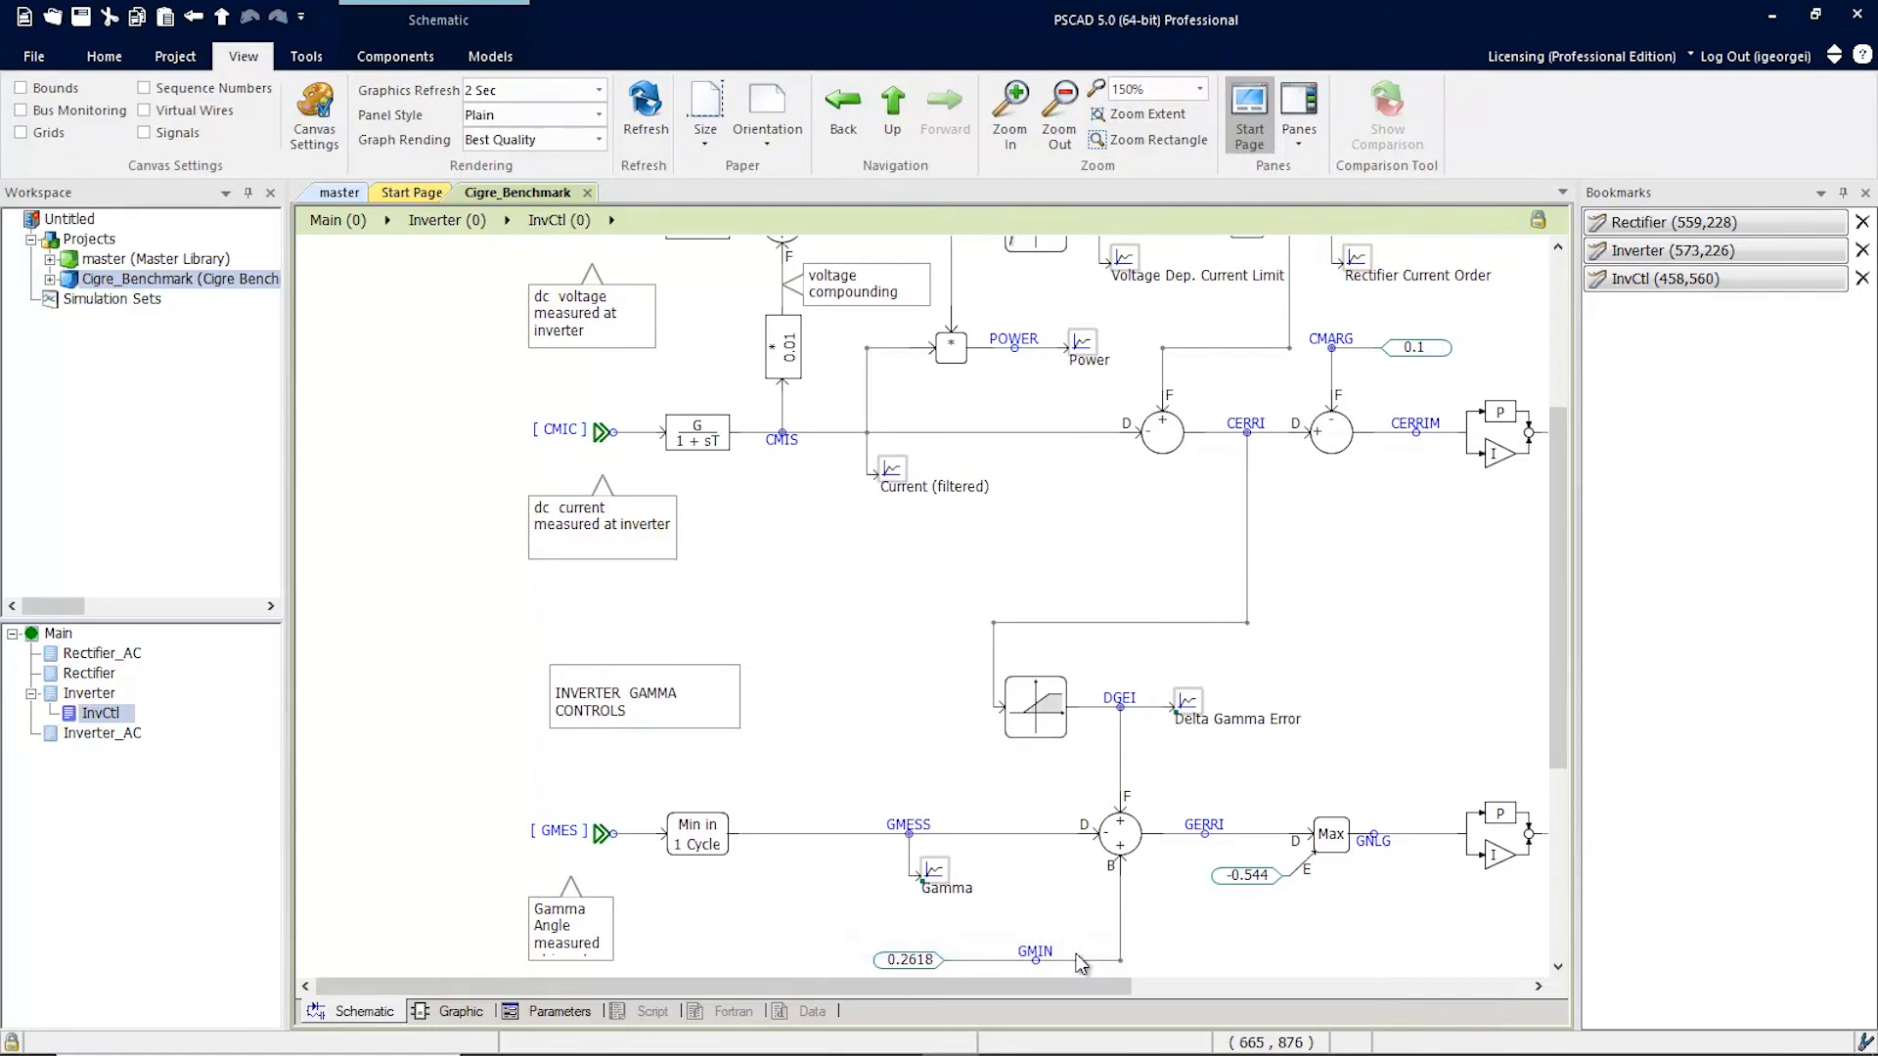
pyautogui.moveTo(1471, 788)
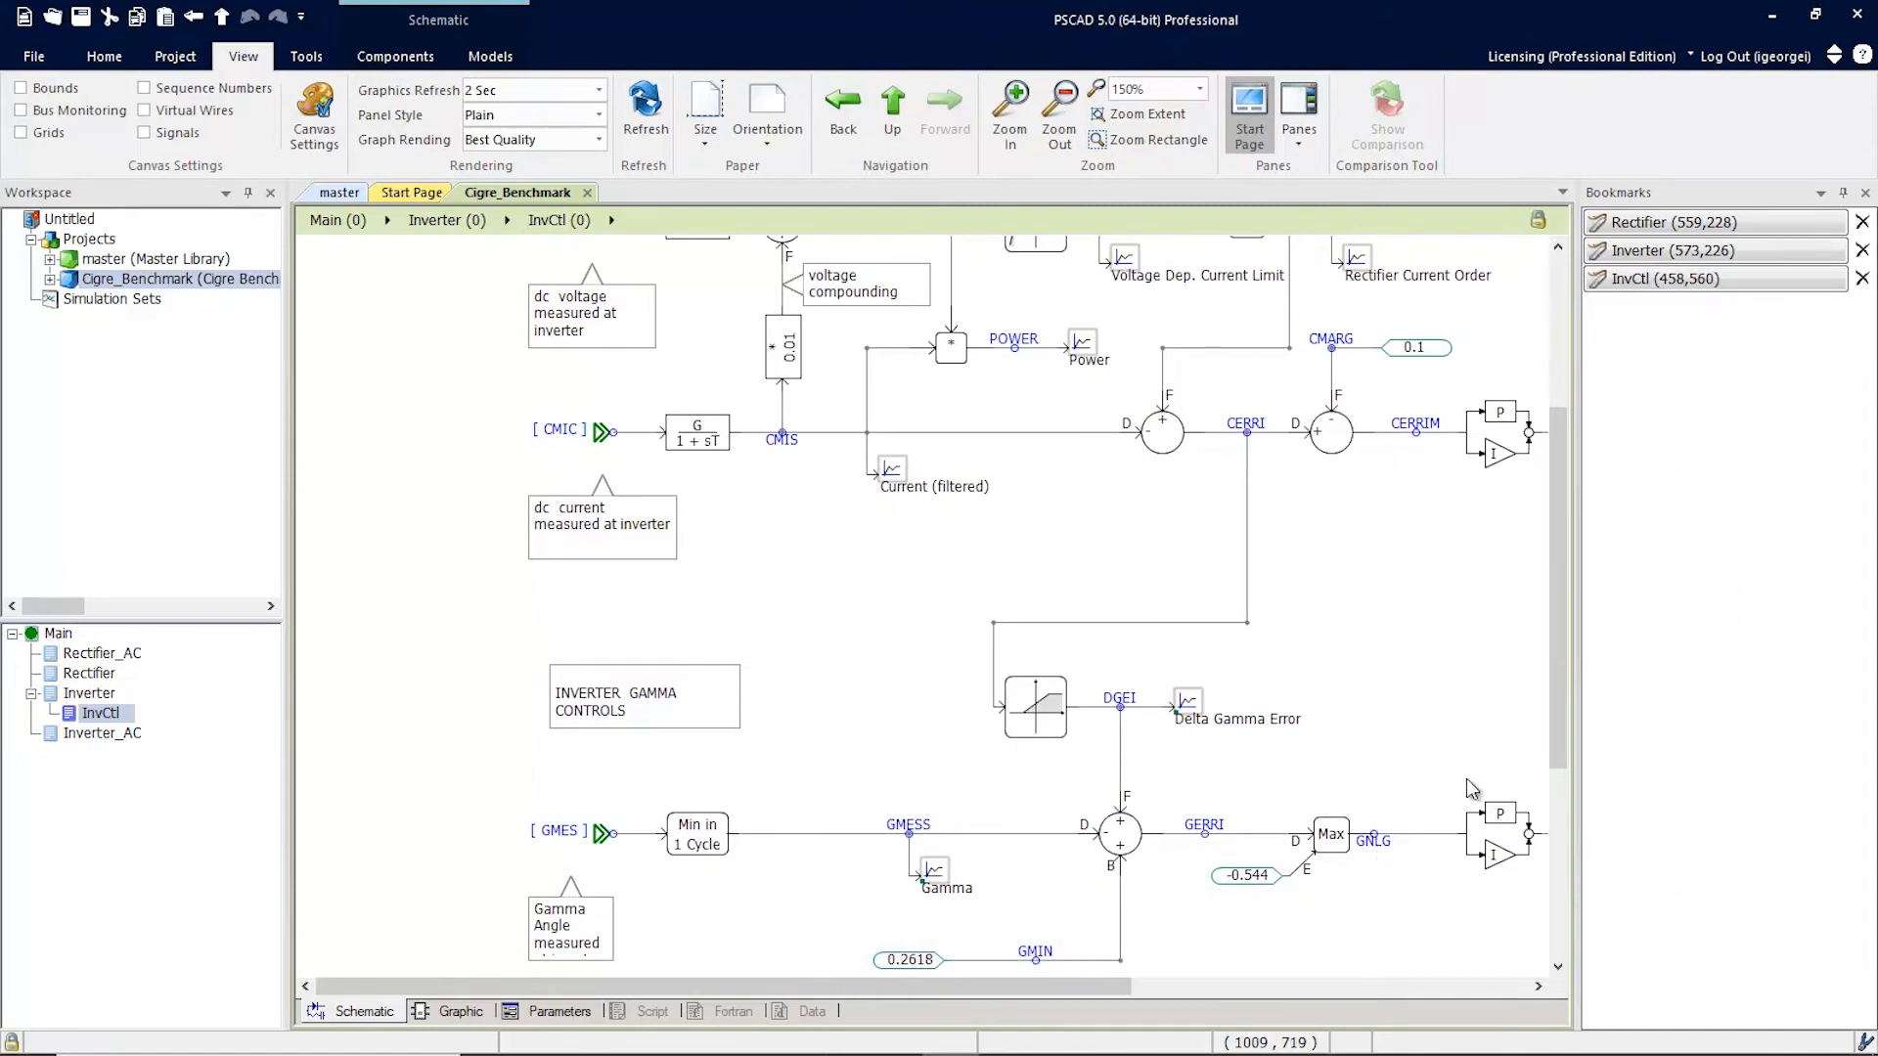
pyautogui.moveTo(1776, 344)
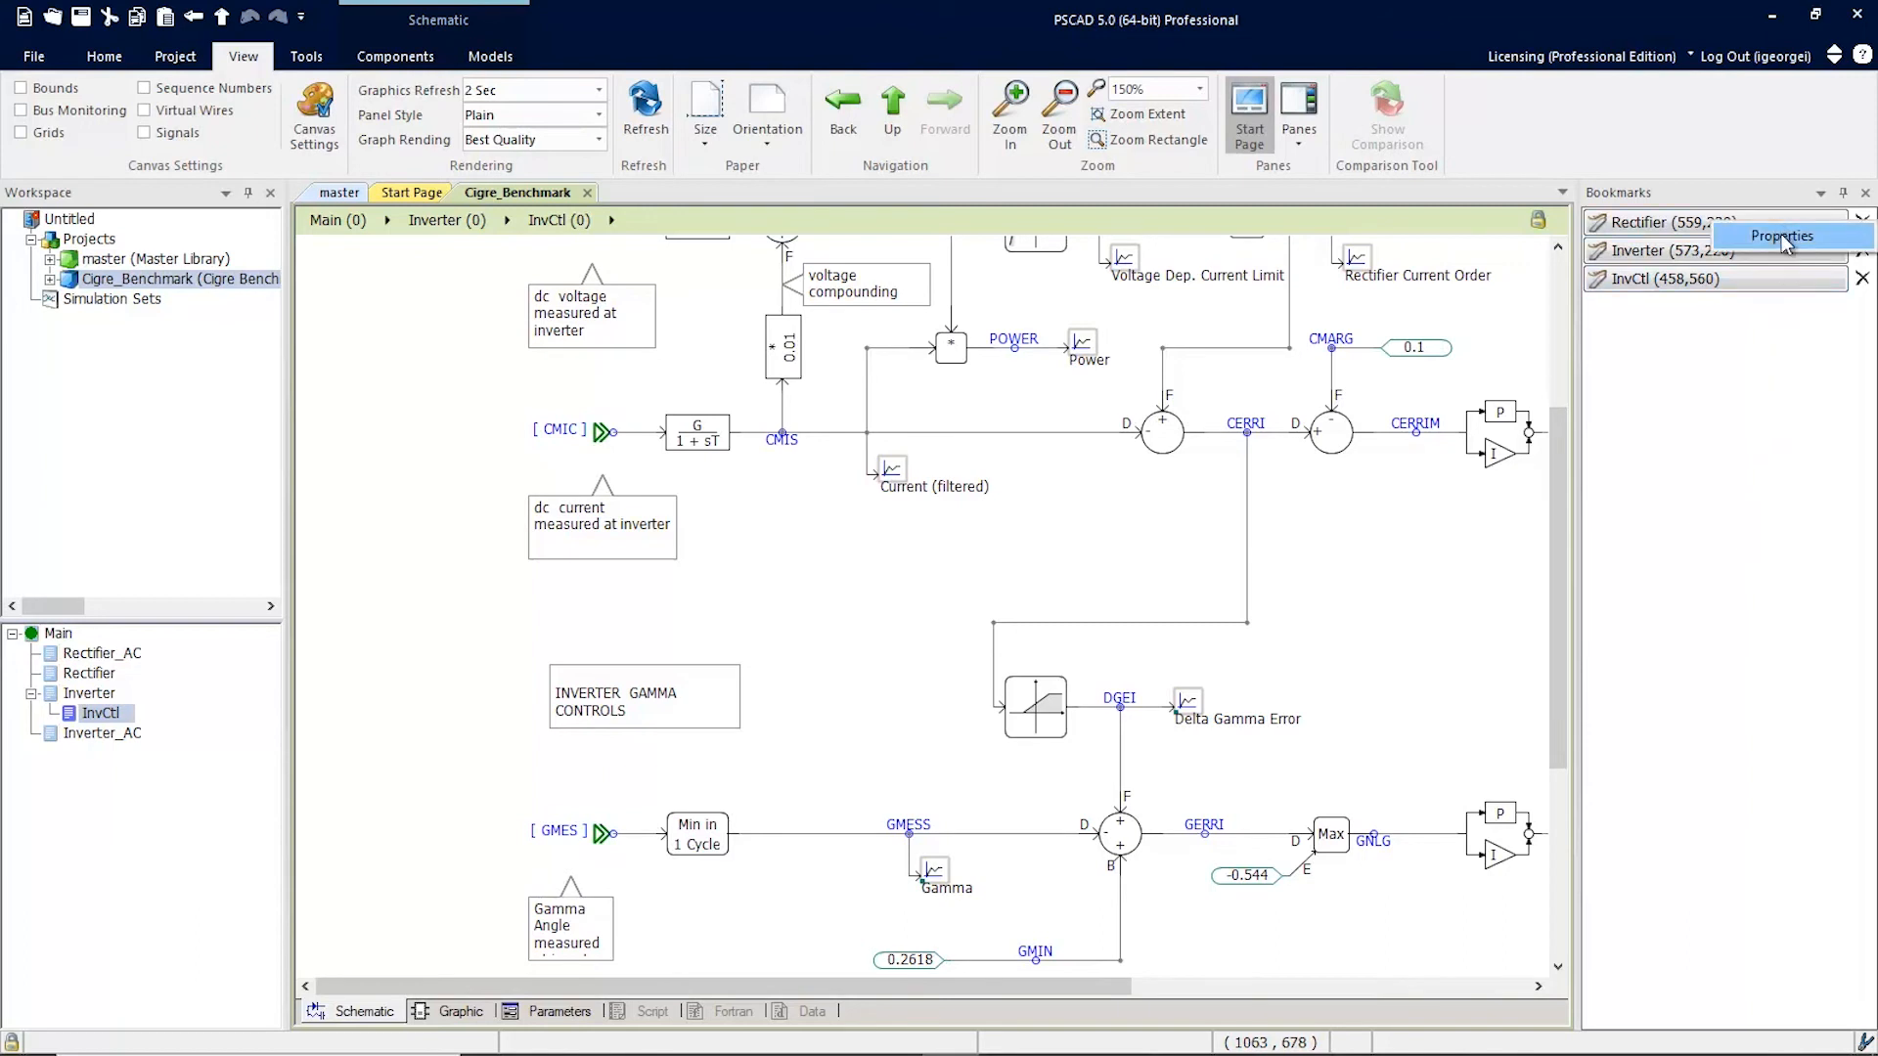
# Rename the first two bookmarks to Rectifier Bridge and Inverter Bridge via Properties
pyautogui.click(1782, 236)
pyautogui.write('Rectifier Bridge')
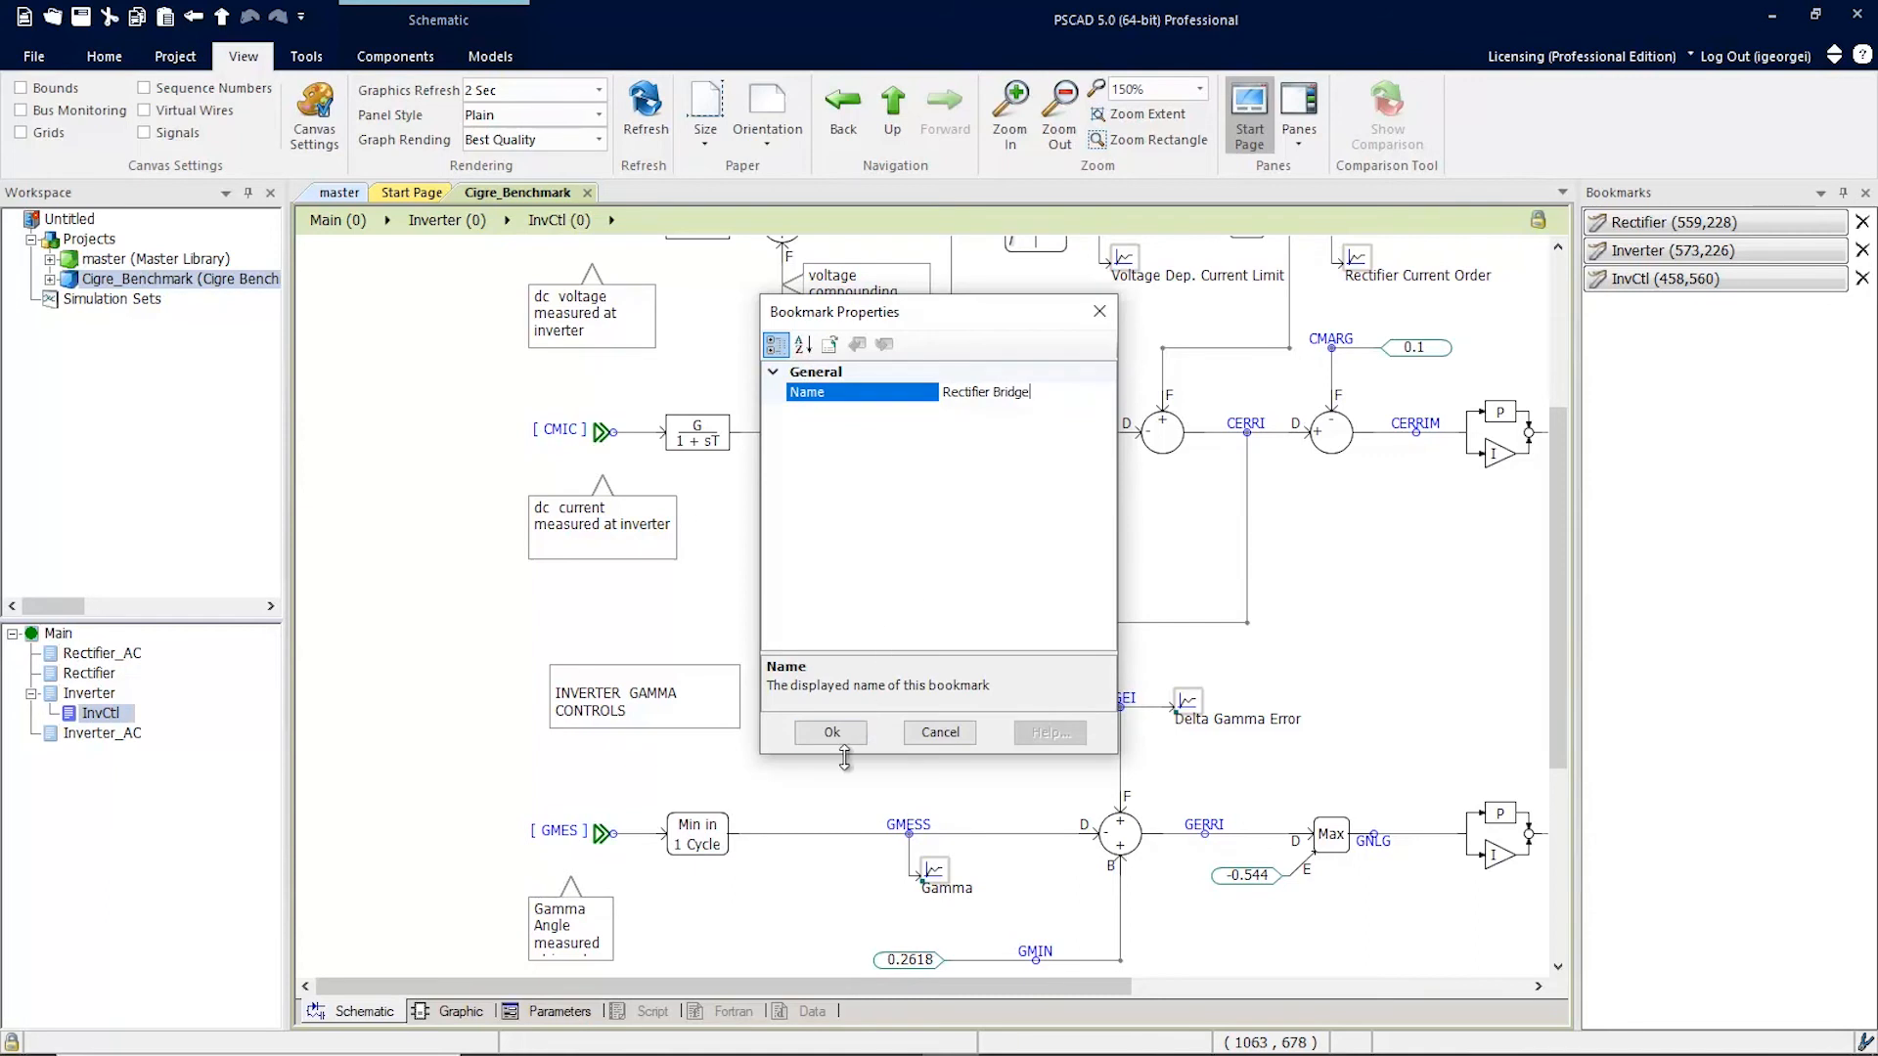
pyautogui.click(830, 731)
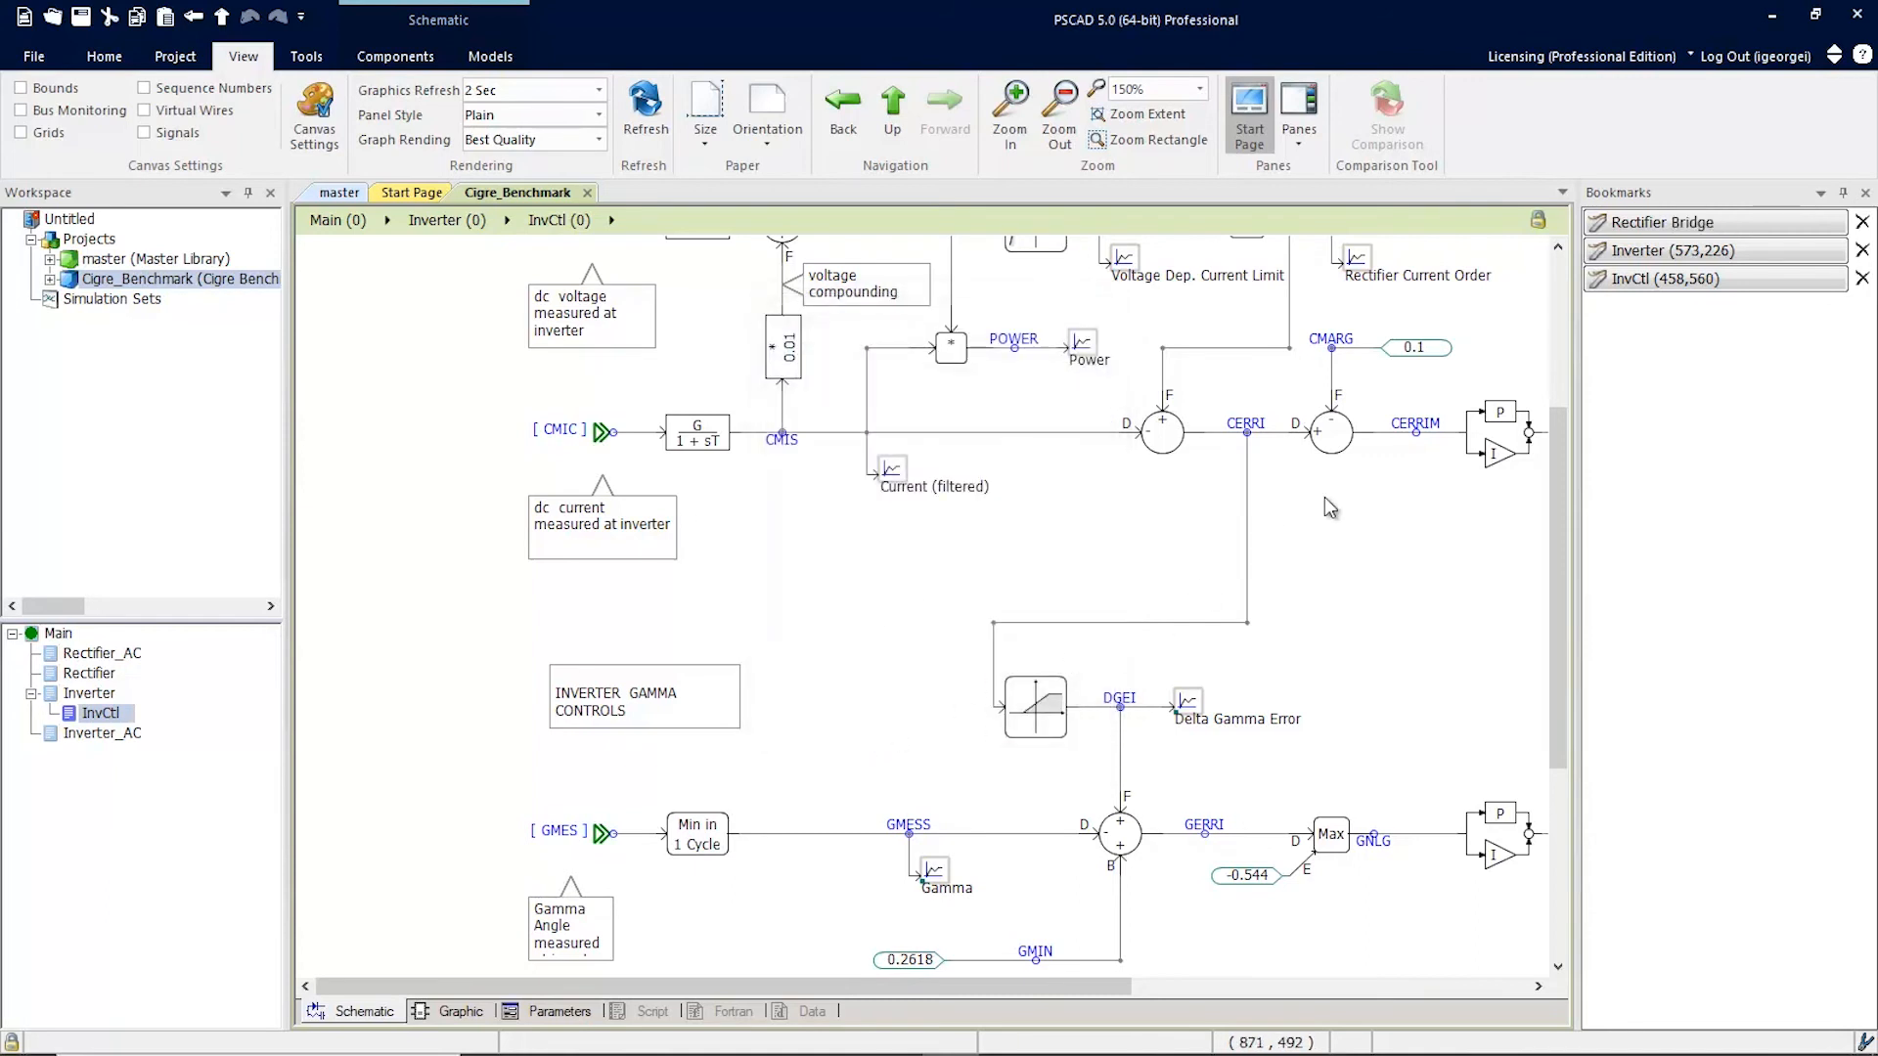
pyautogui.moveTo(1778, 274)
pyautogui.write('Inverter Bridge')
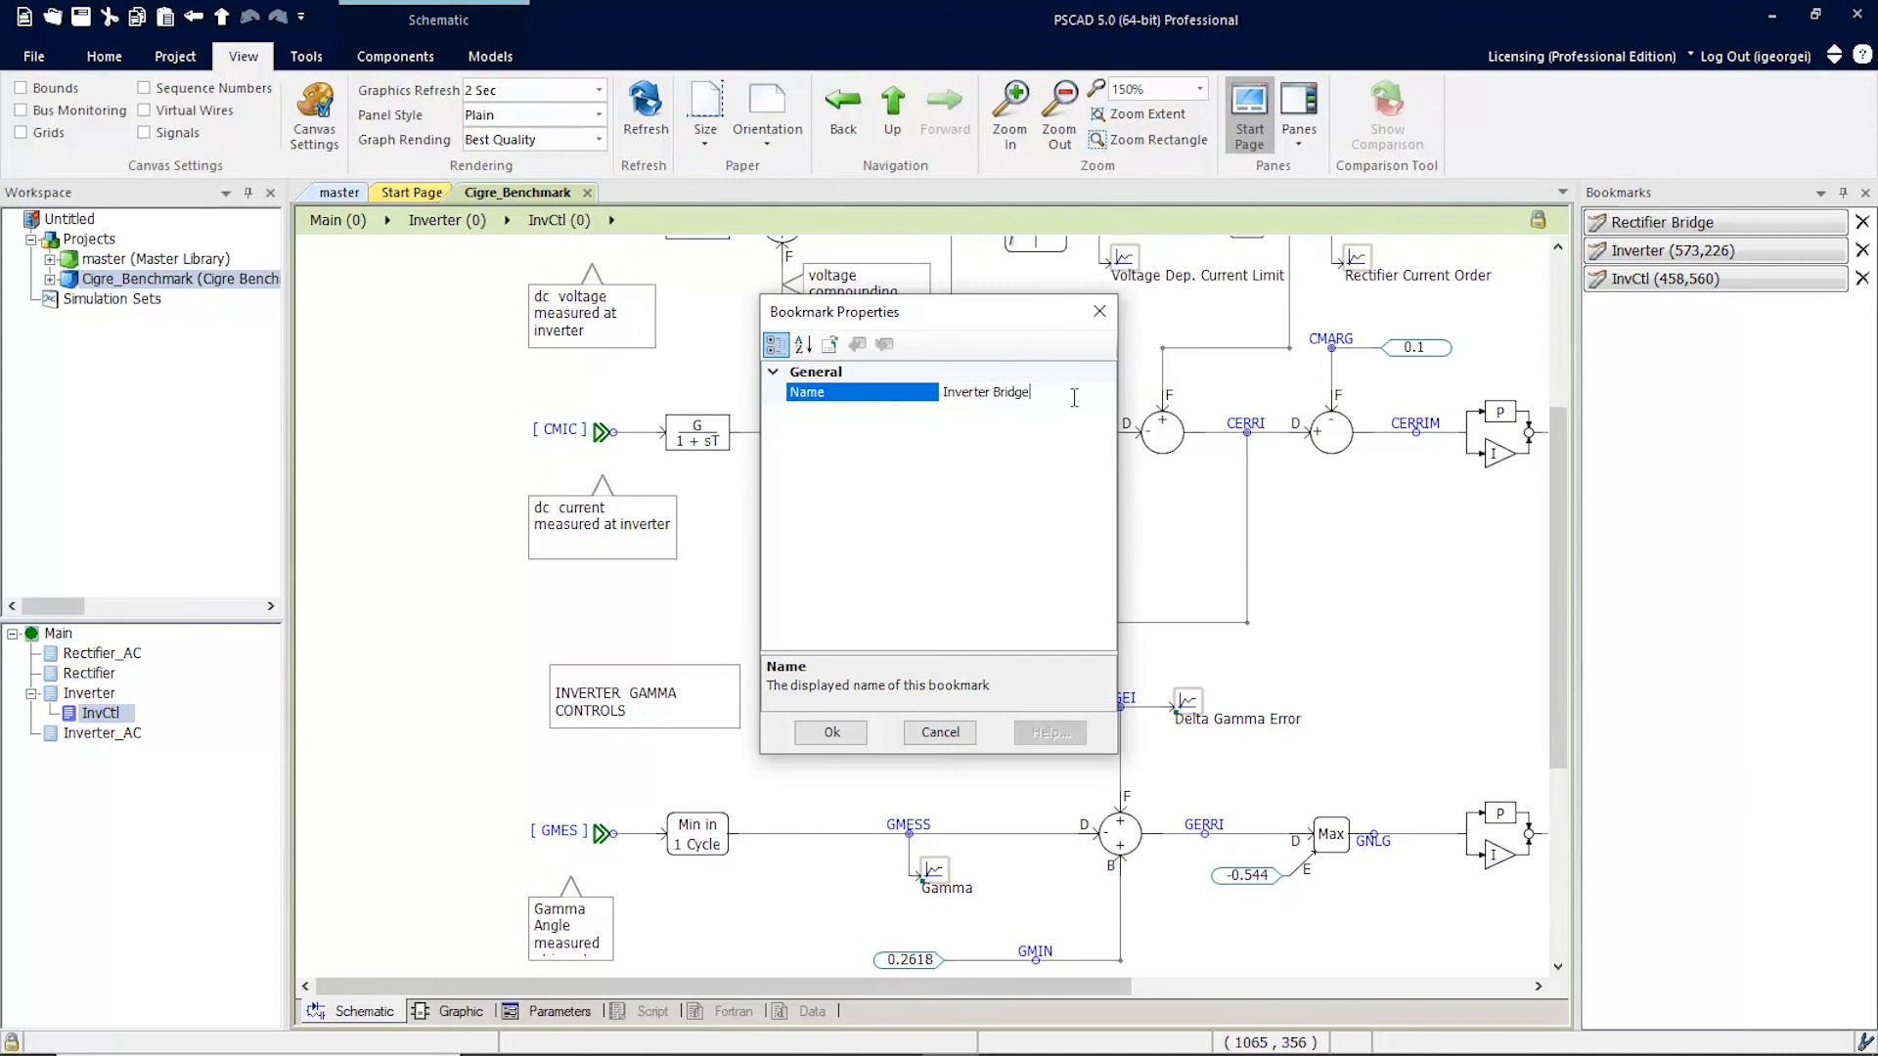
pyautogui.click(832, 731)
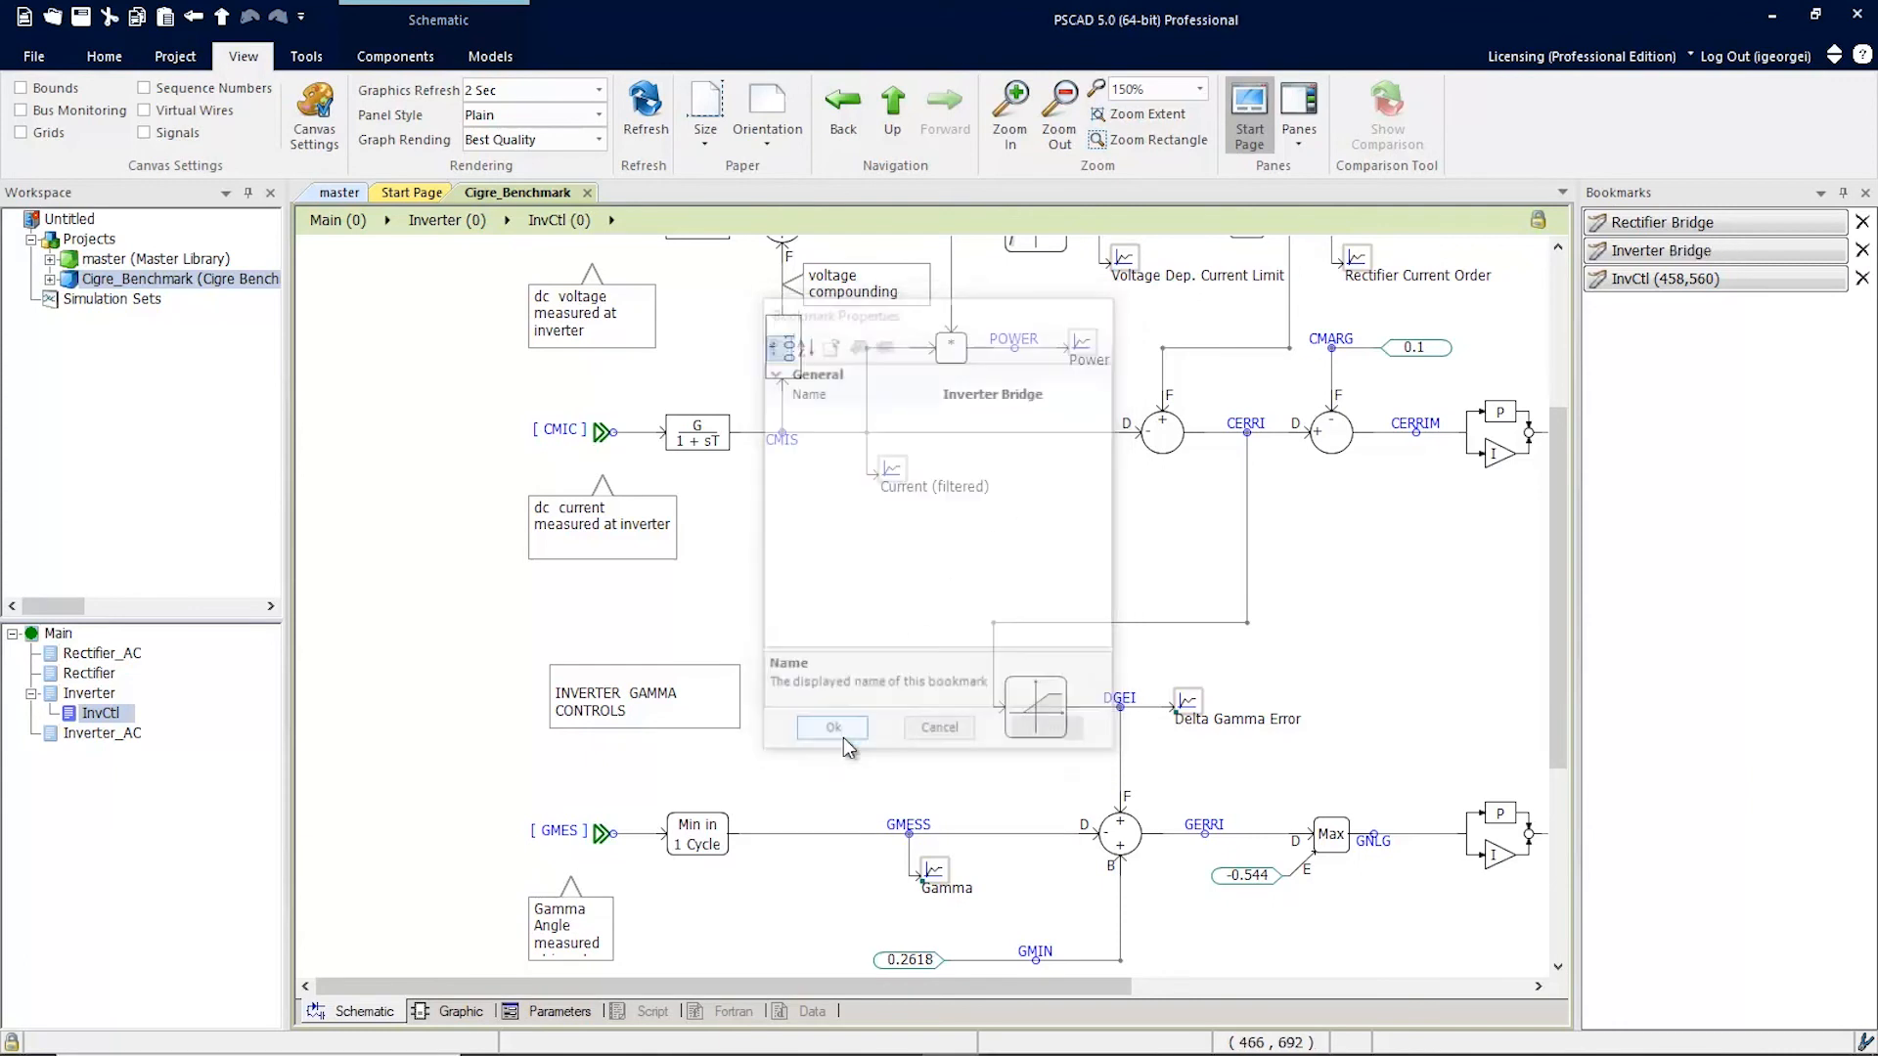
# Rename the InvCtl bookmark to Inv Controls via its Properties
pyautogui.click(834, 727)
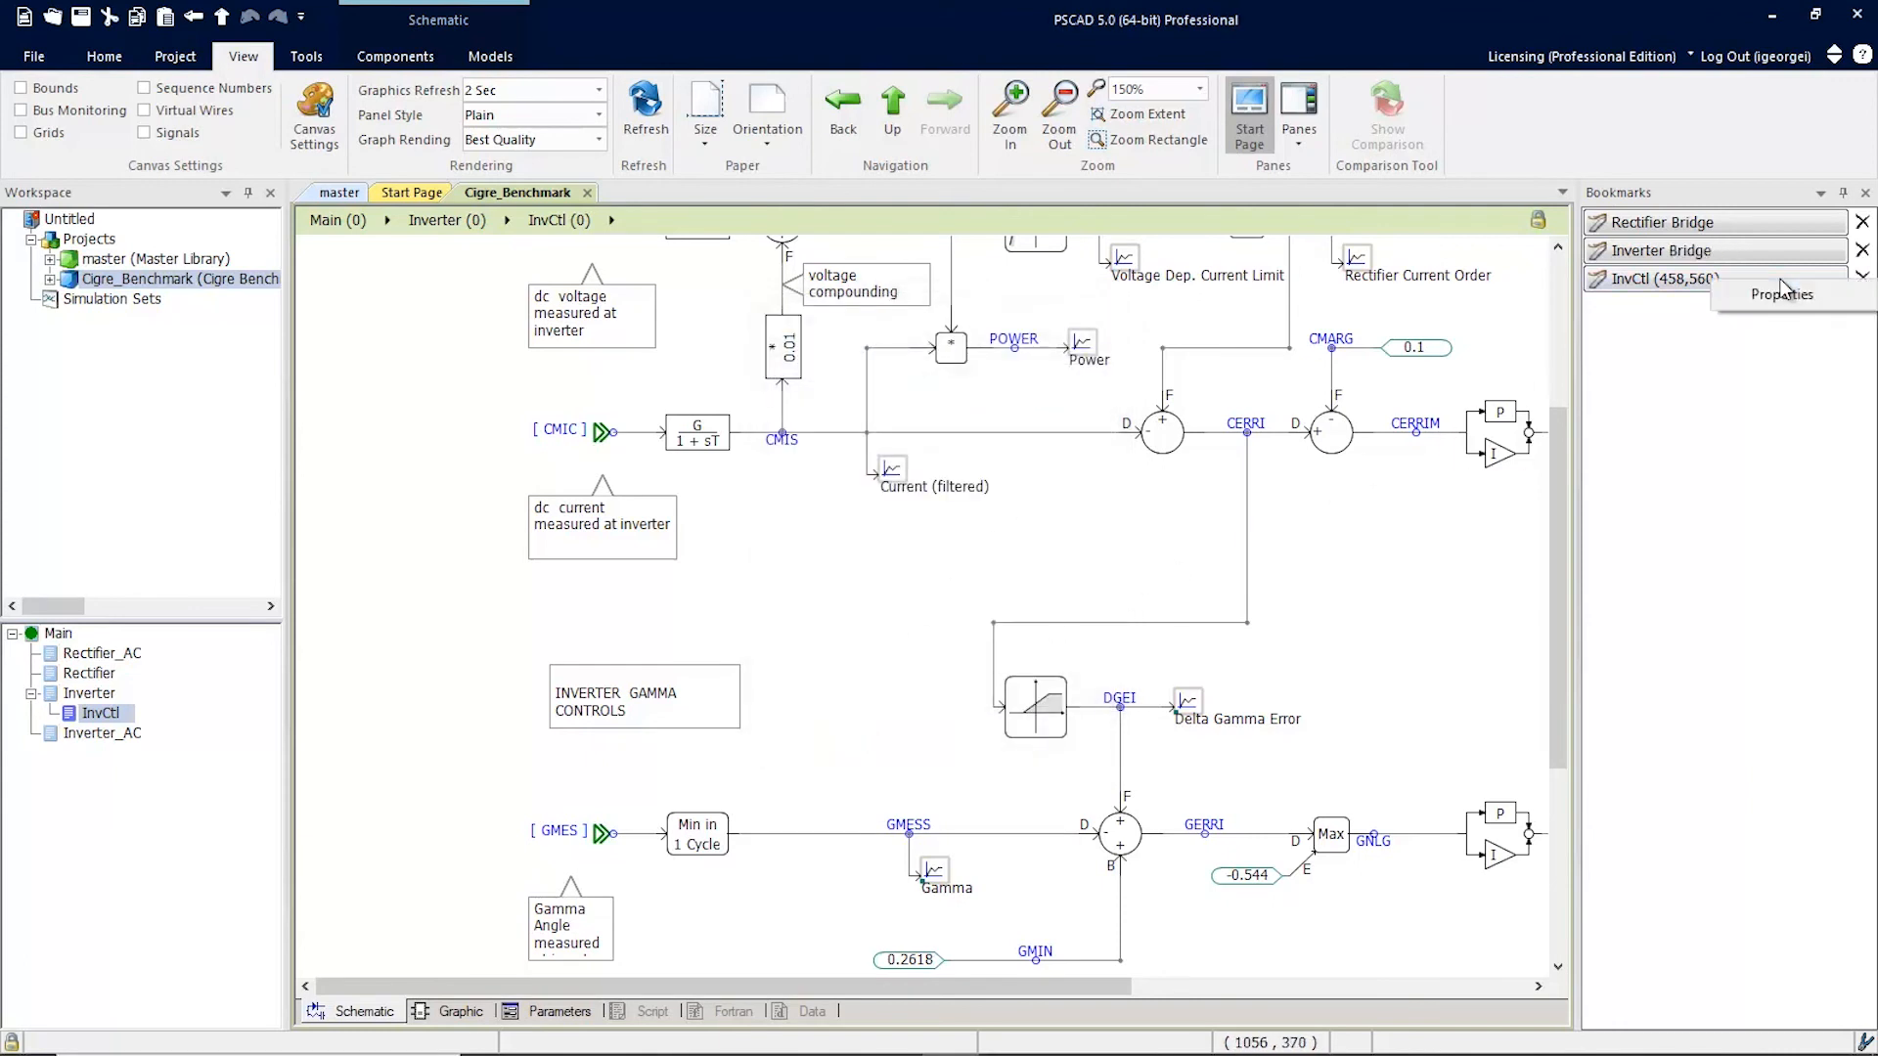
pyautogui.click(1780, 294)
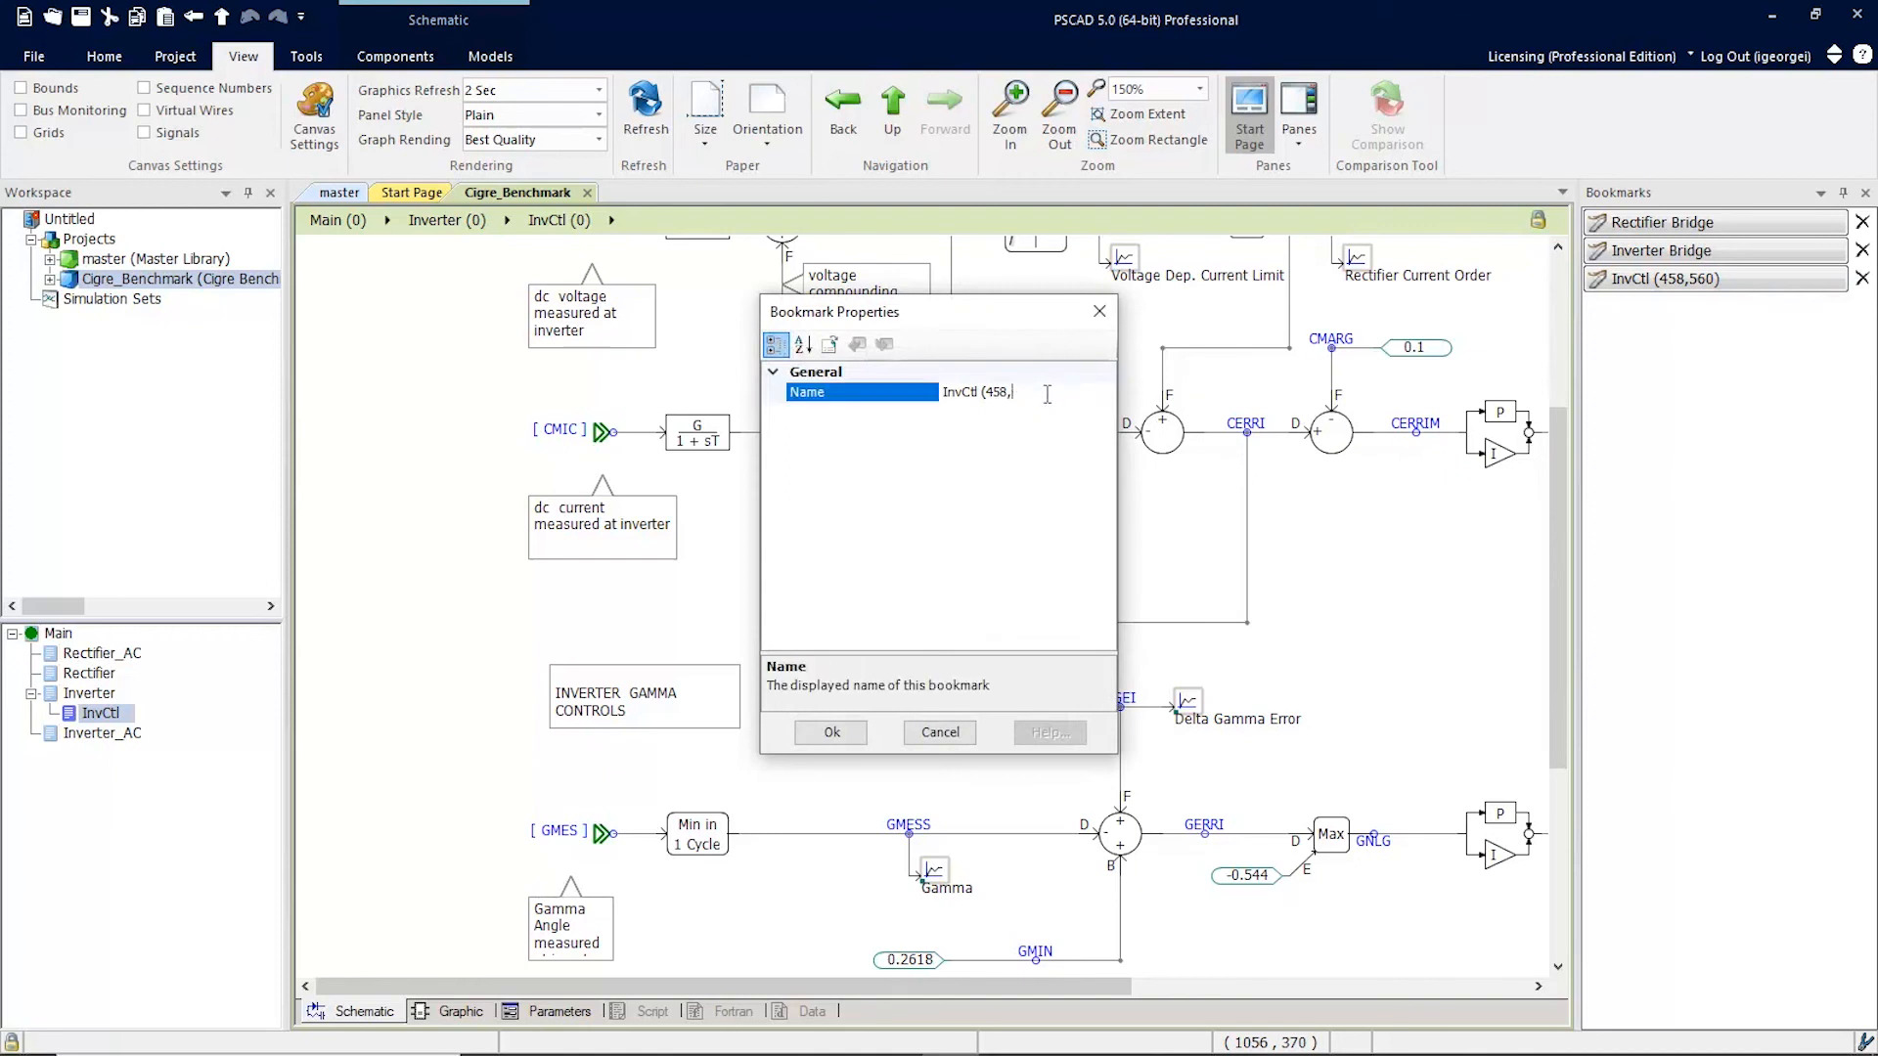
pyautogui.write('Inv')
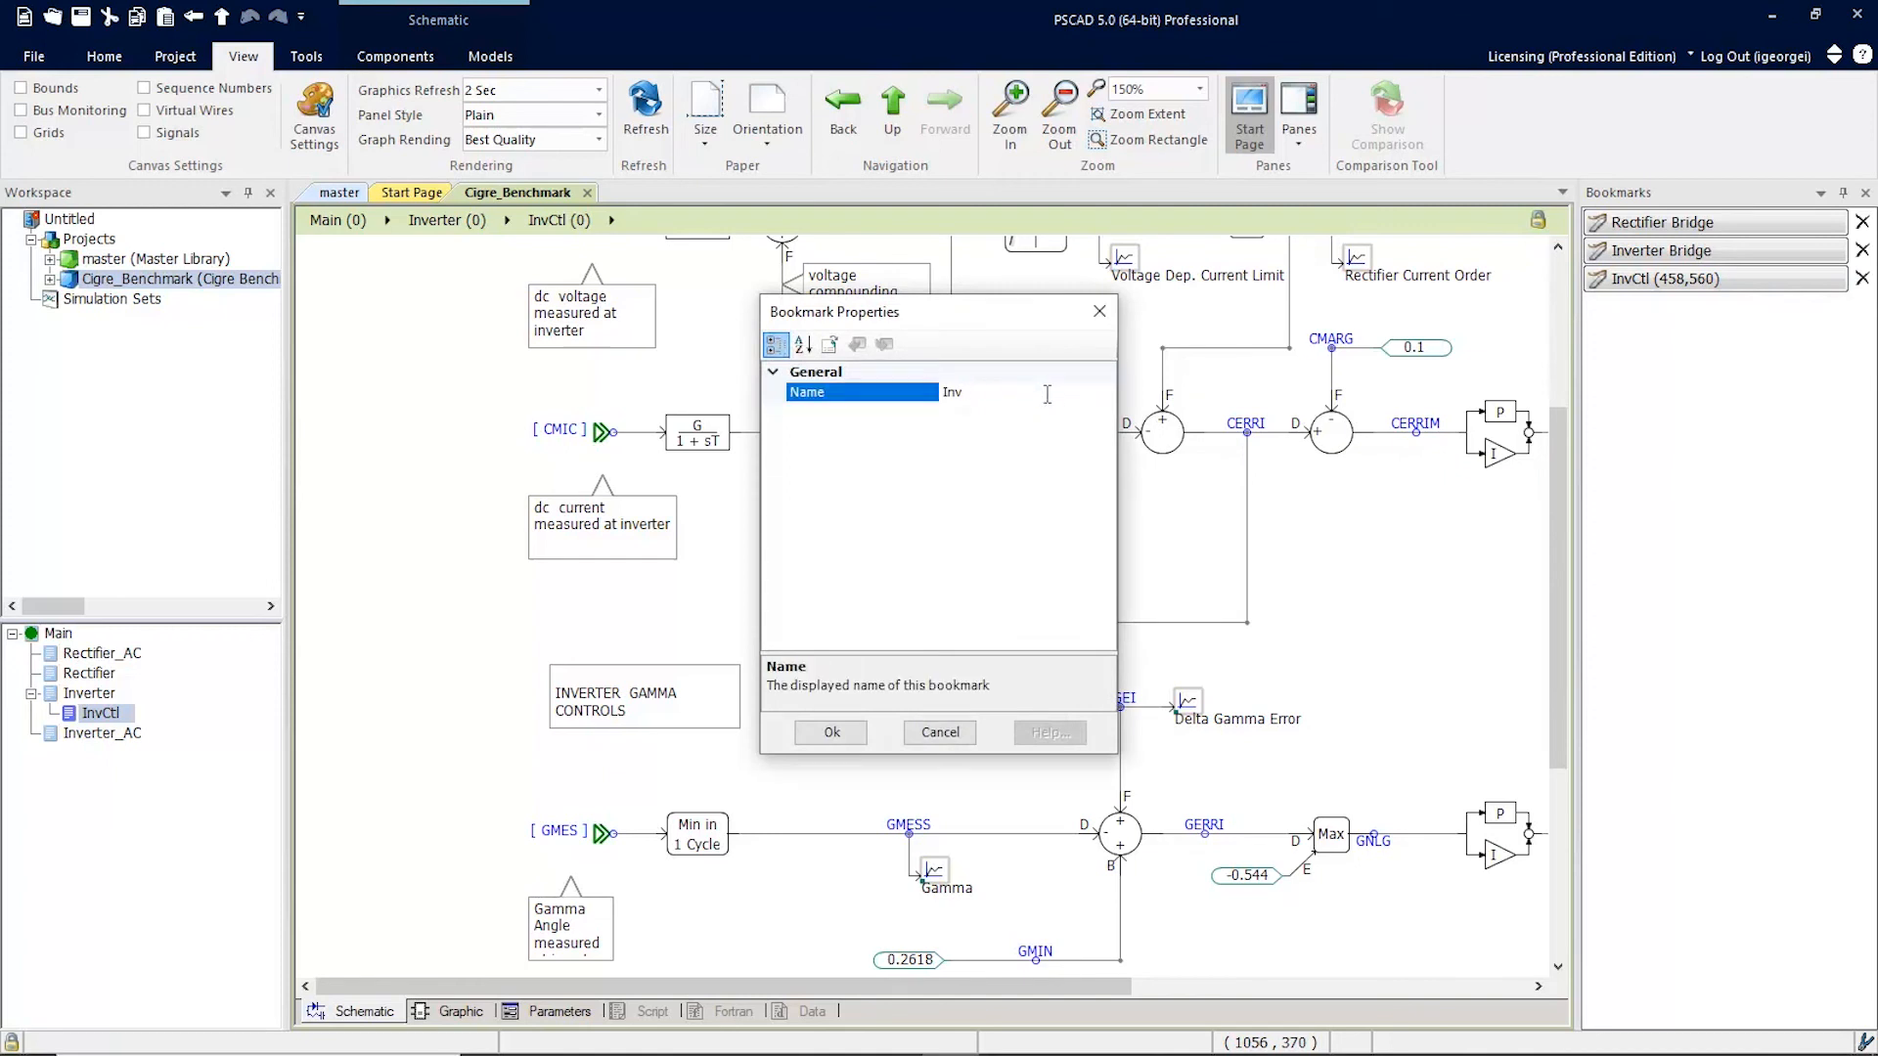
pyautogui.write('Controls')
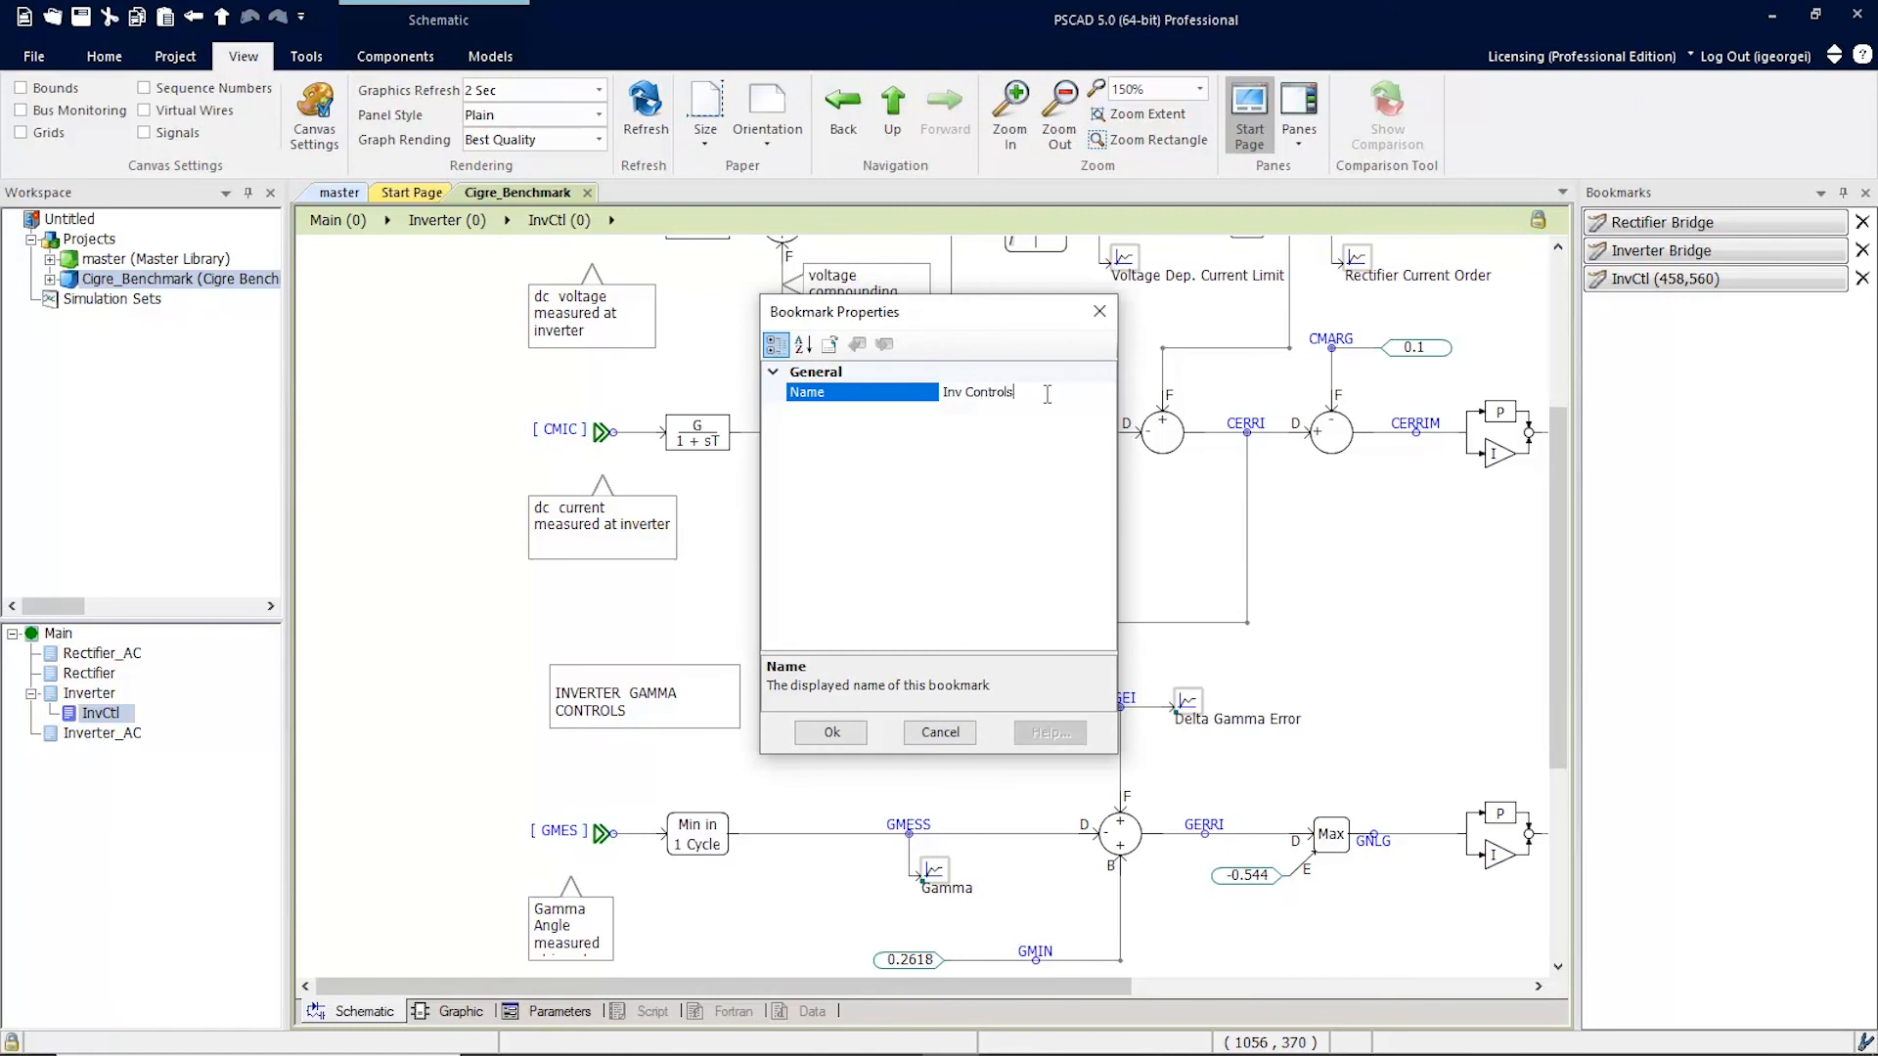
pyautogui.click(832, 732)
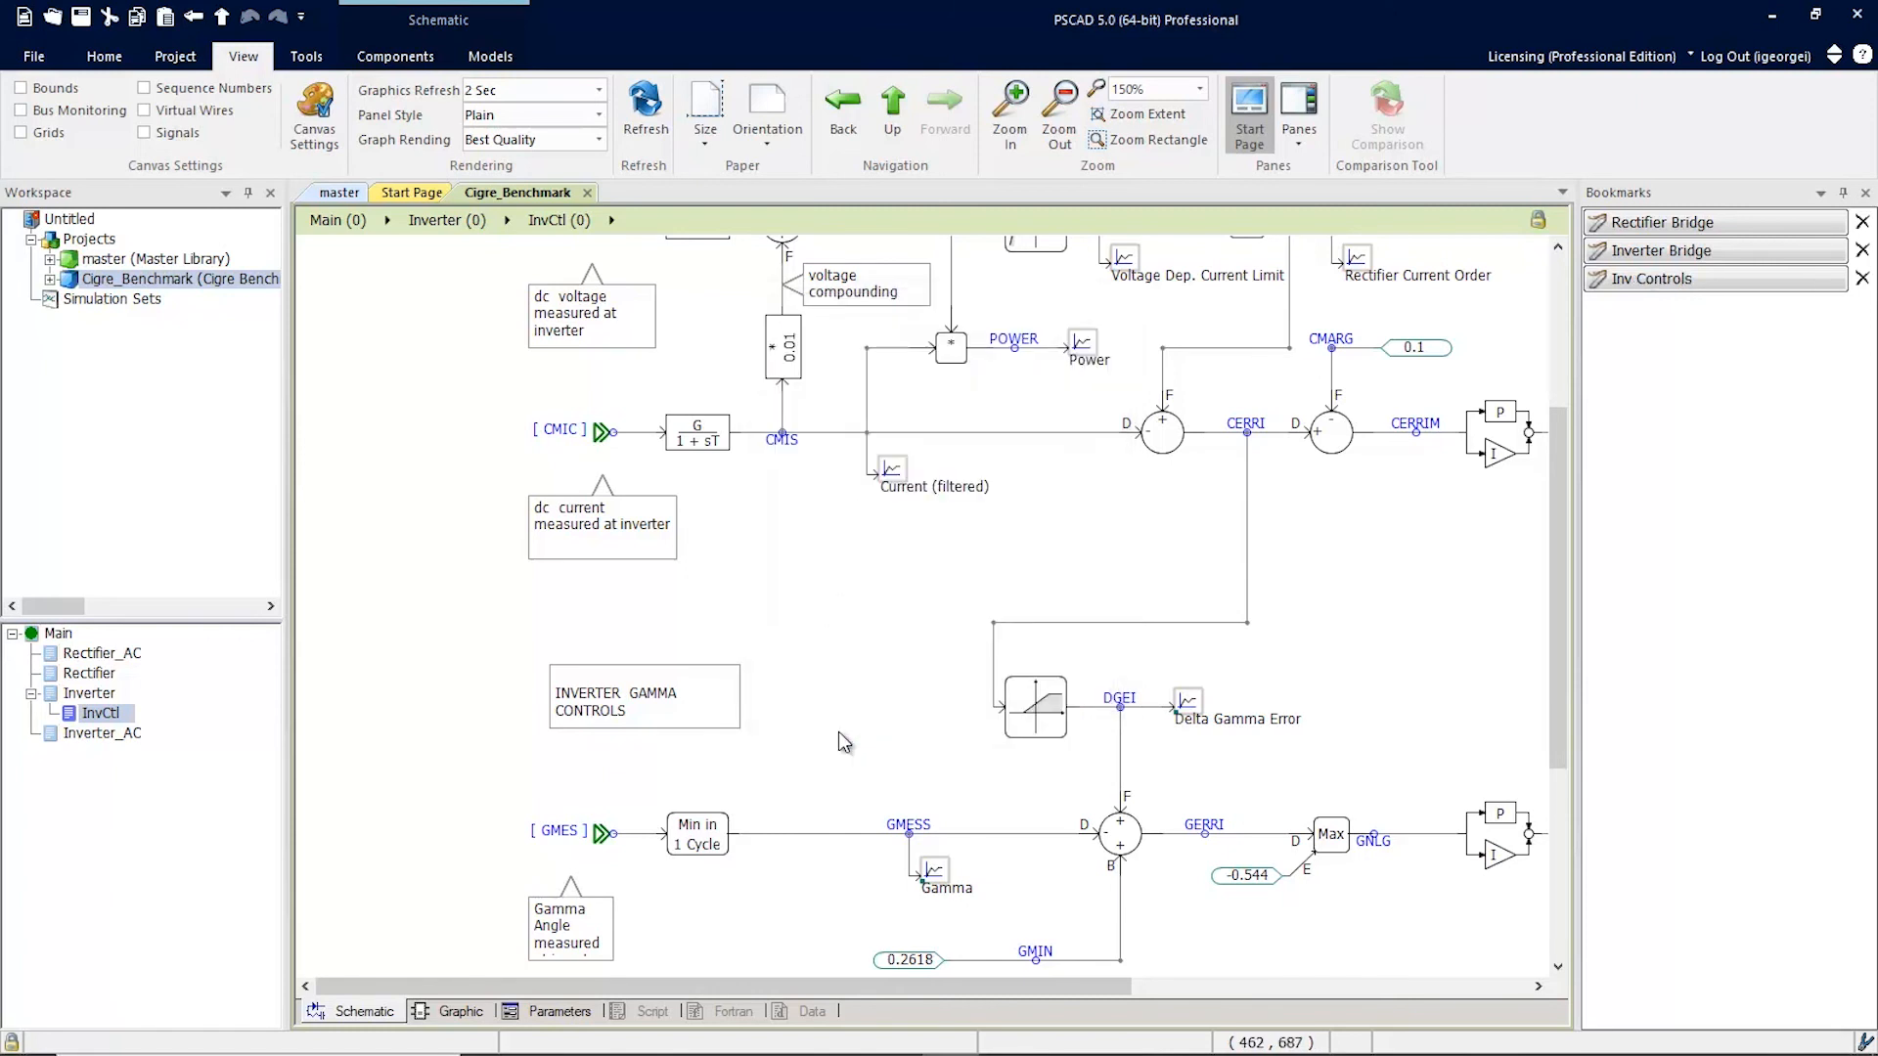
pyautogui.moveTo(845, 741)
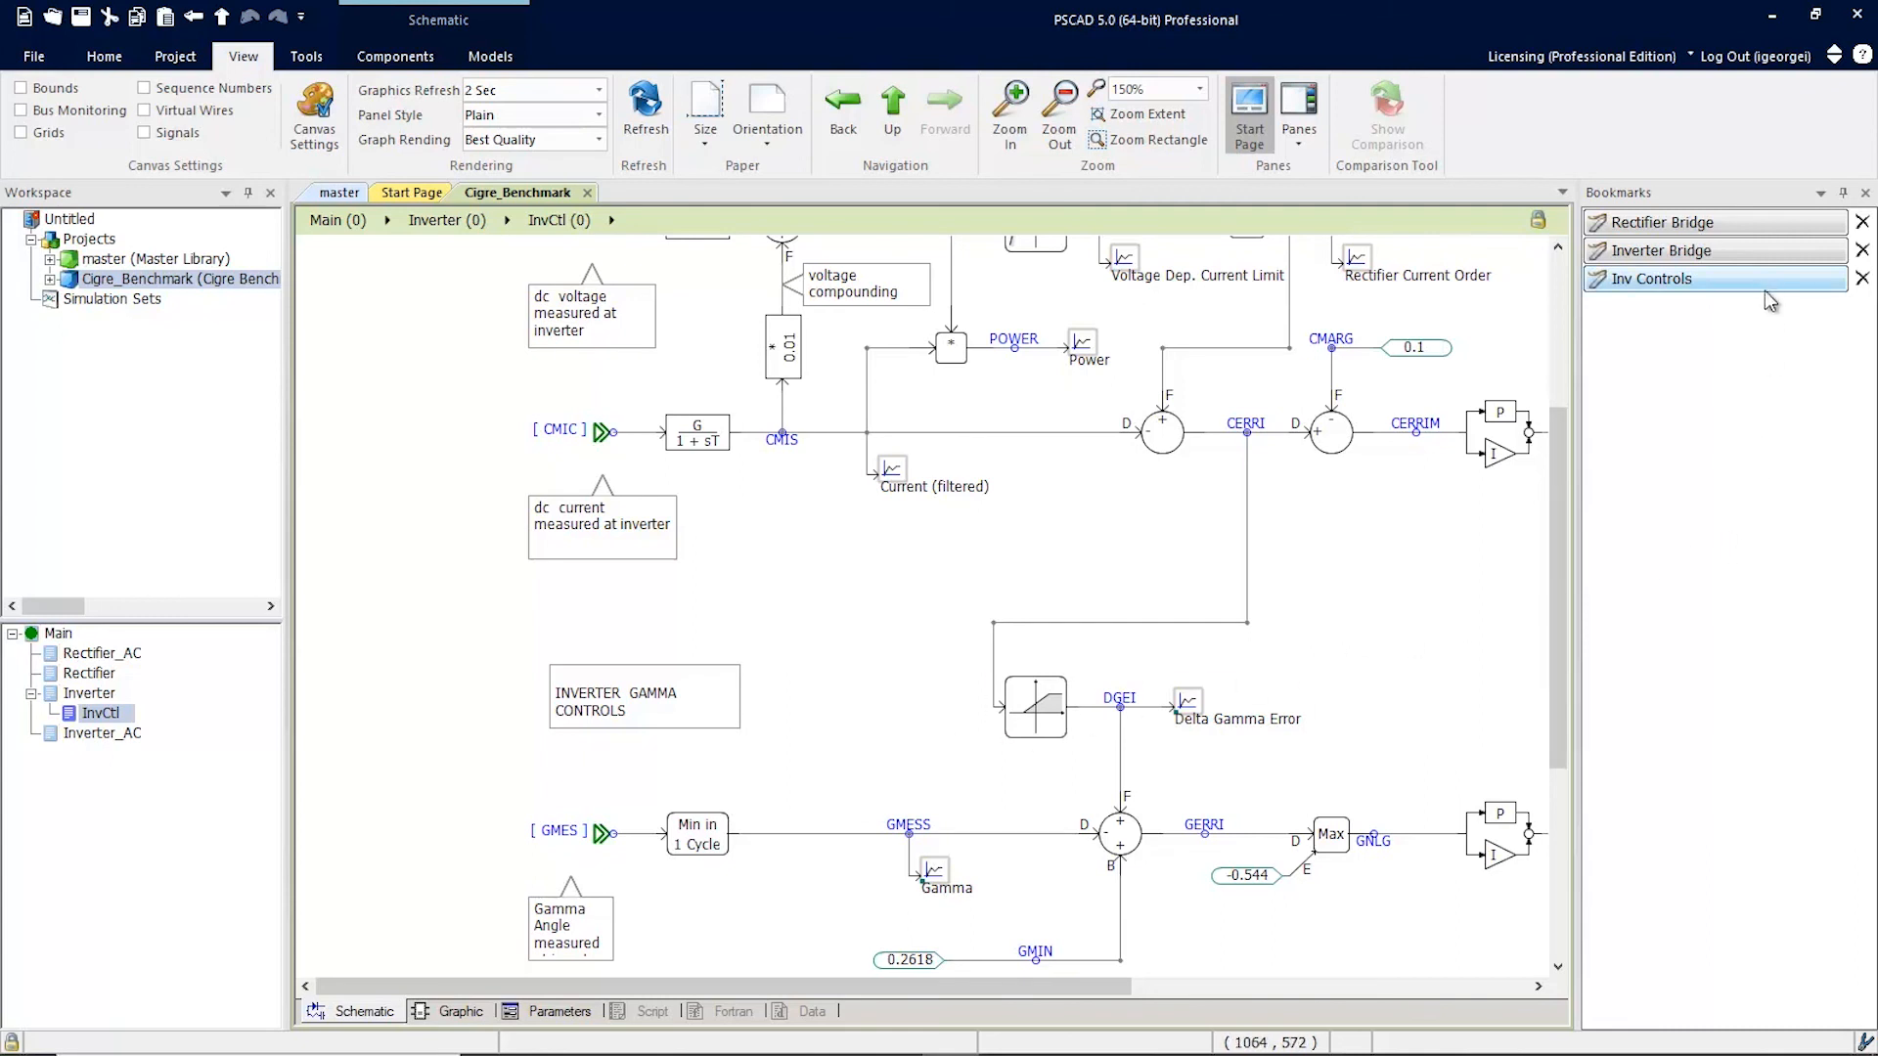
# Jump to the Rectifier Bridge and Inv Controls bookmarks, then go up to Main
pyautogui.click(1664, 223)
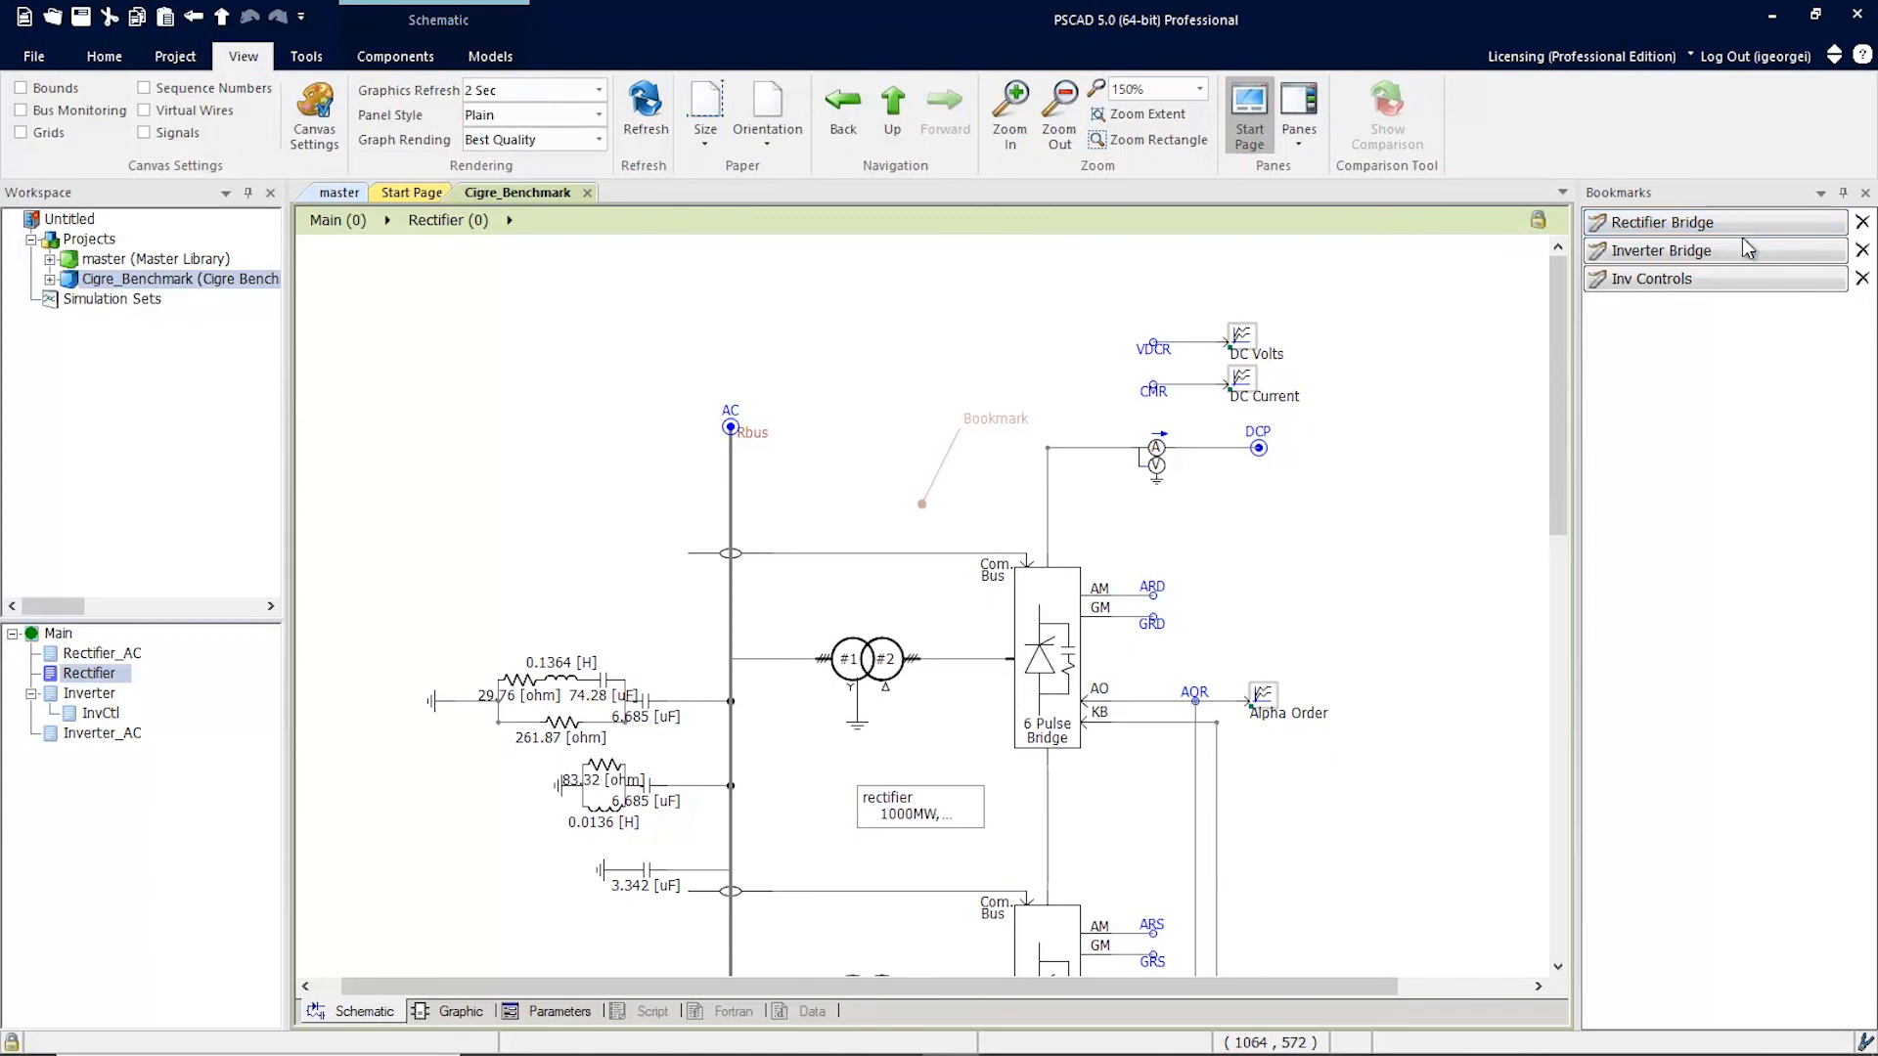
pyautogui.click(1660, 249)
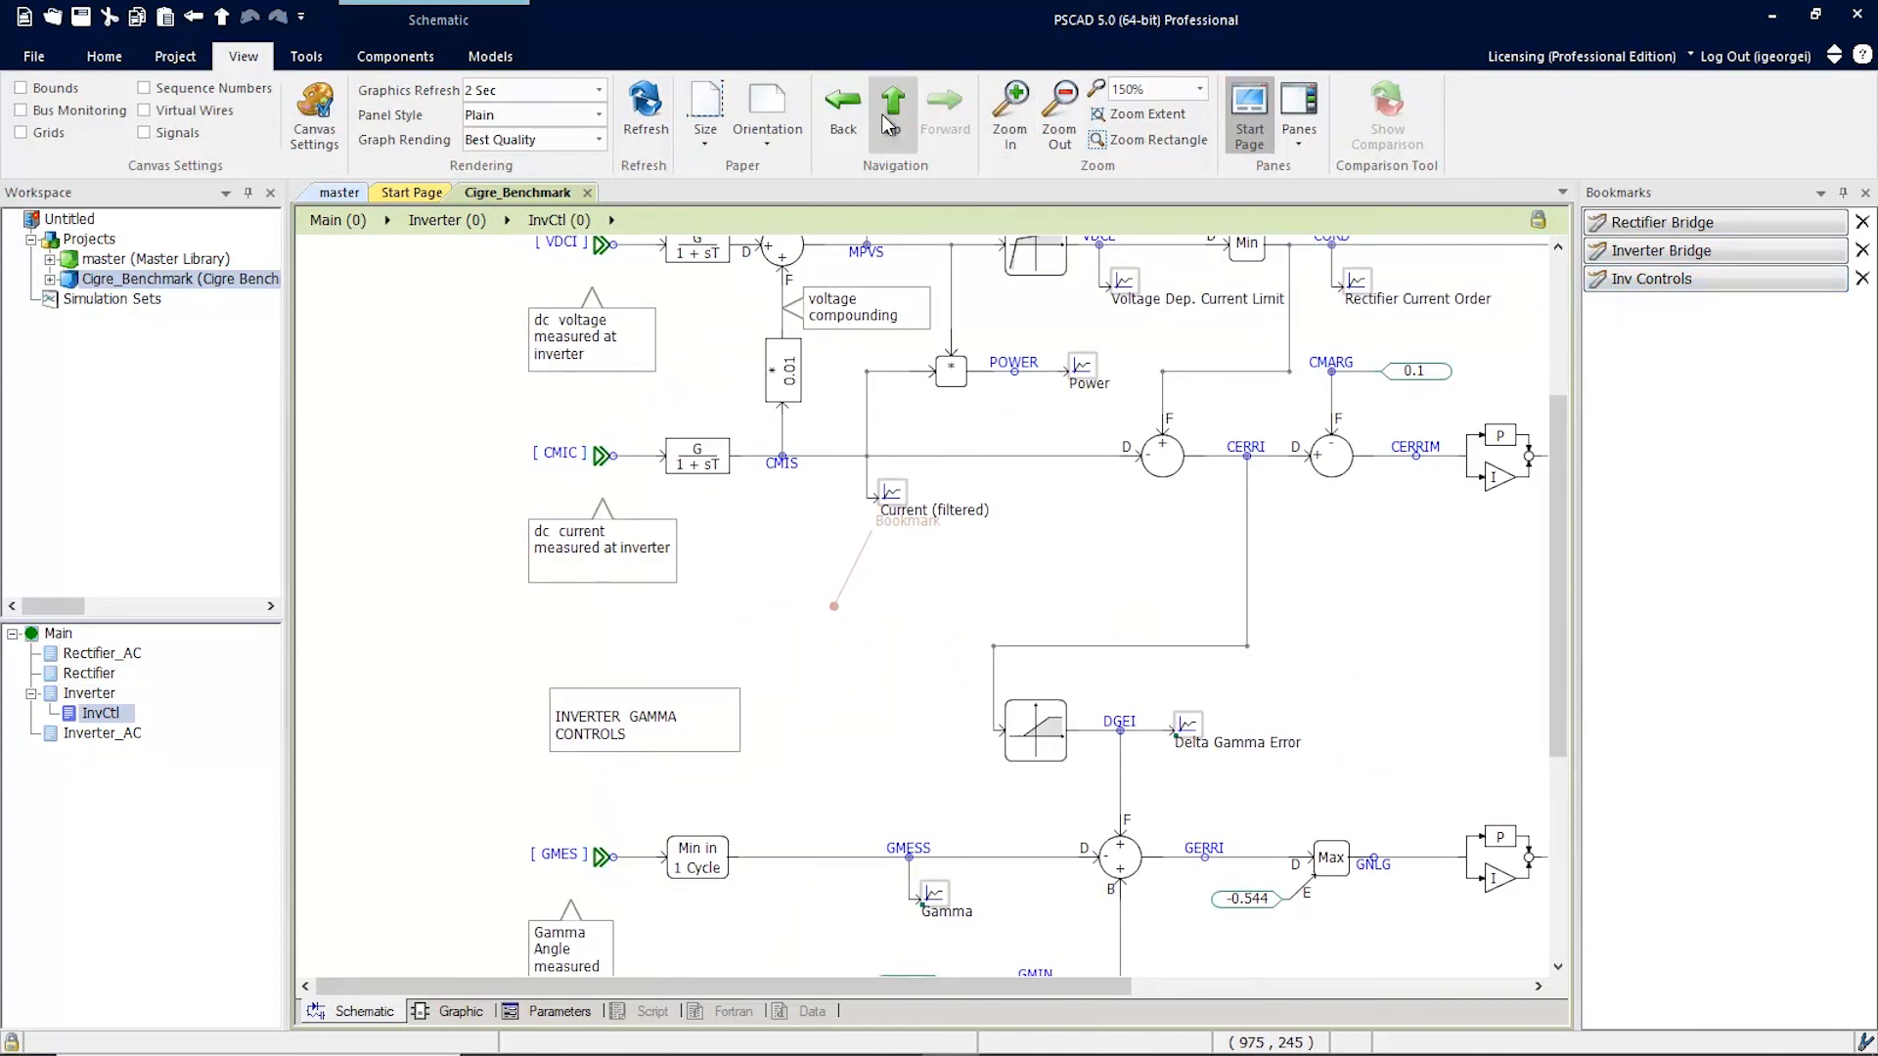
pyautogui.click(892, 107)
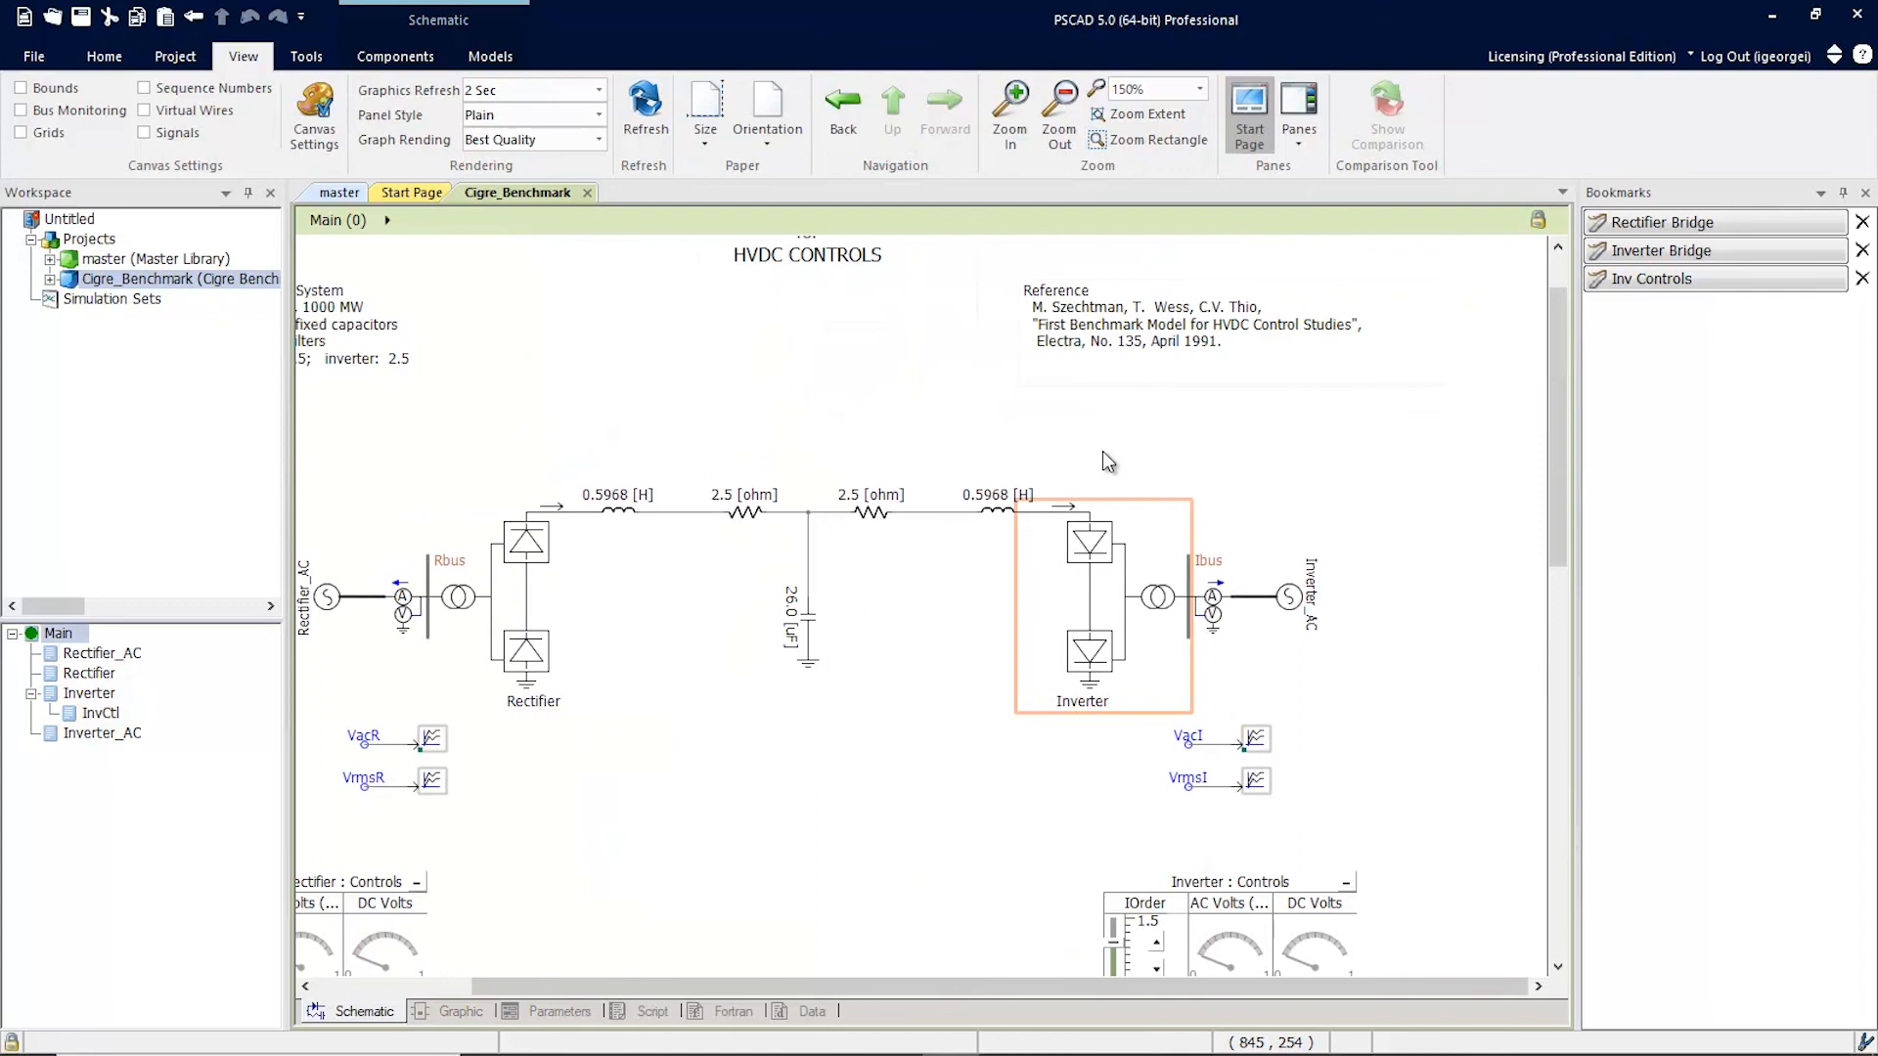